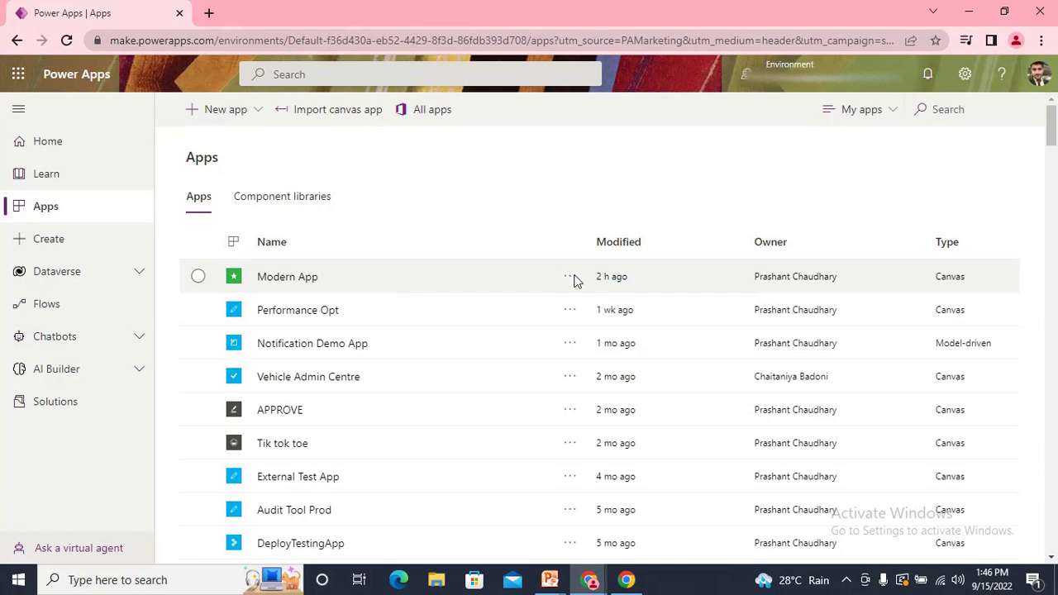
# - Open the Modern App canvas app for editing from its actions menu
pyautogui.click(569, 276)
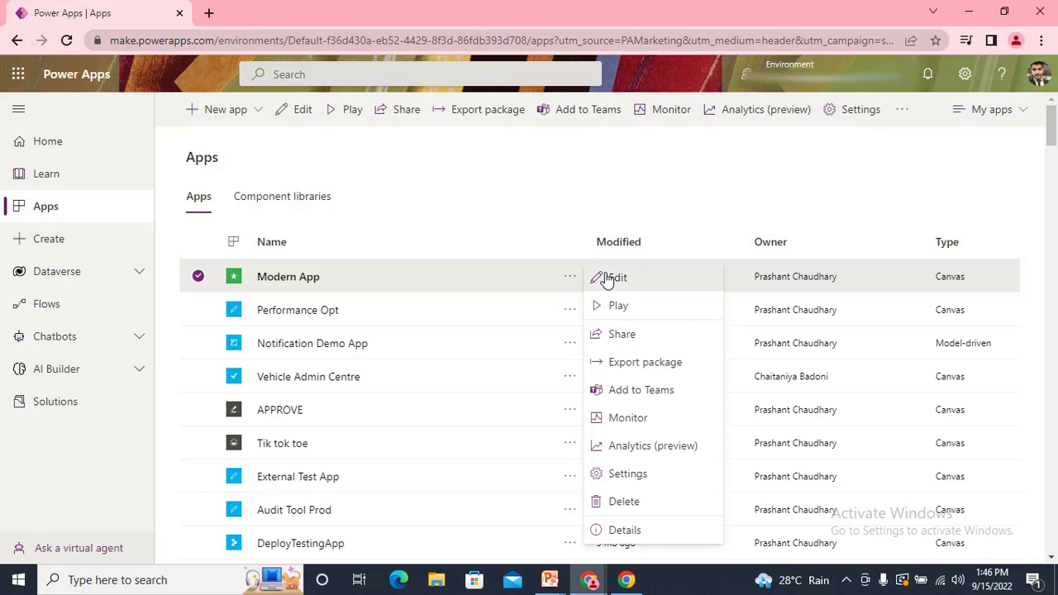
pyautogui.click(615, 278)
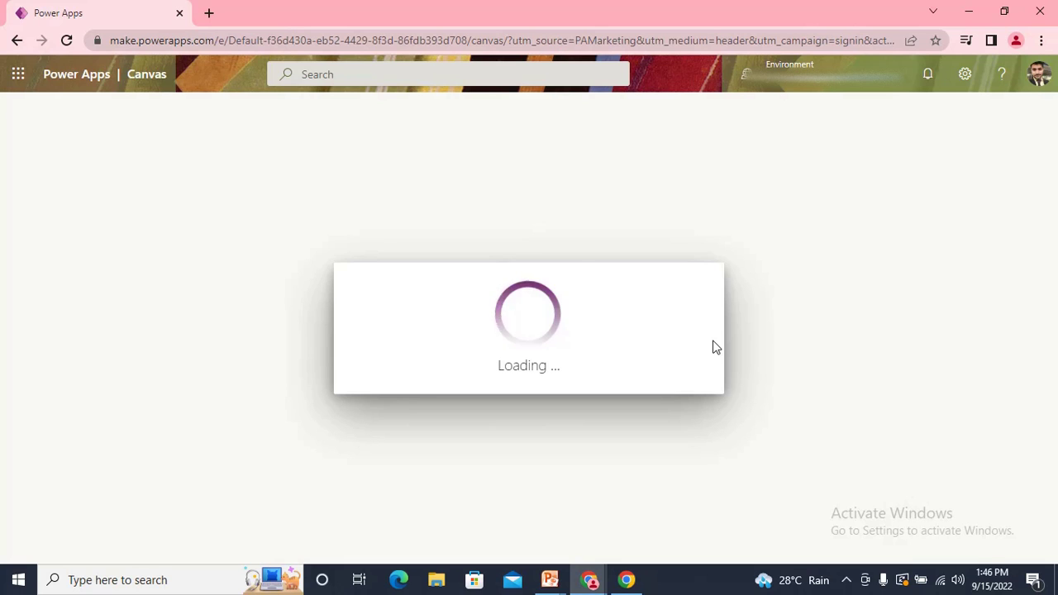
pyautogui.moveTo(579, 351)
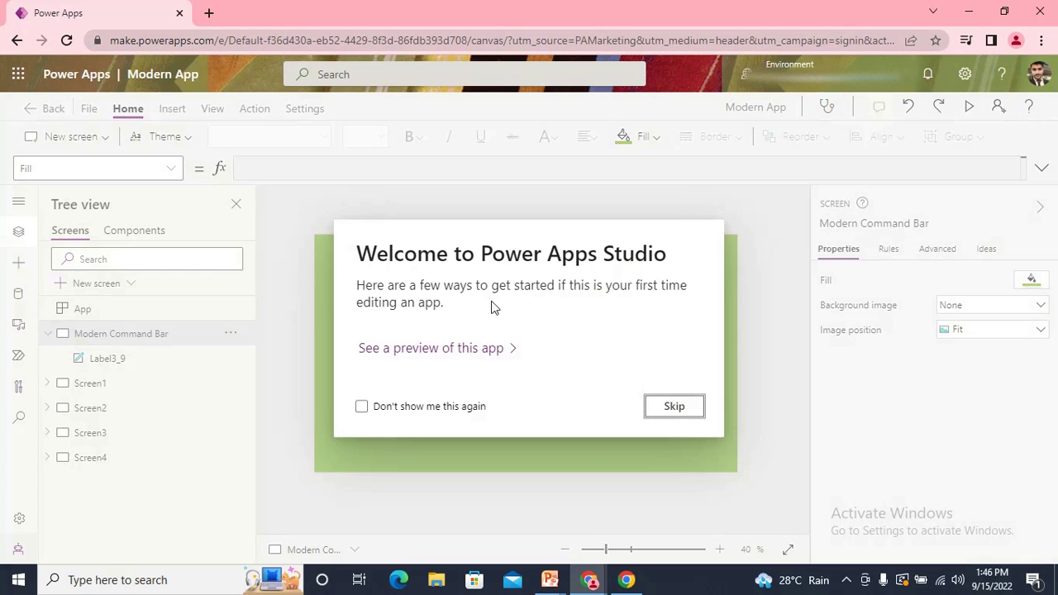
# - Skip the Studio welcome and browse the classic ribbon's Insert, View and Action tabs
pyautogui.click(674, 407)
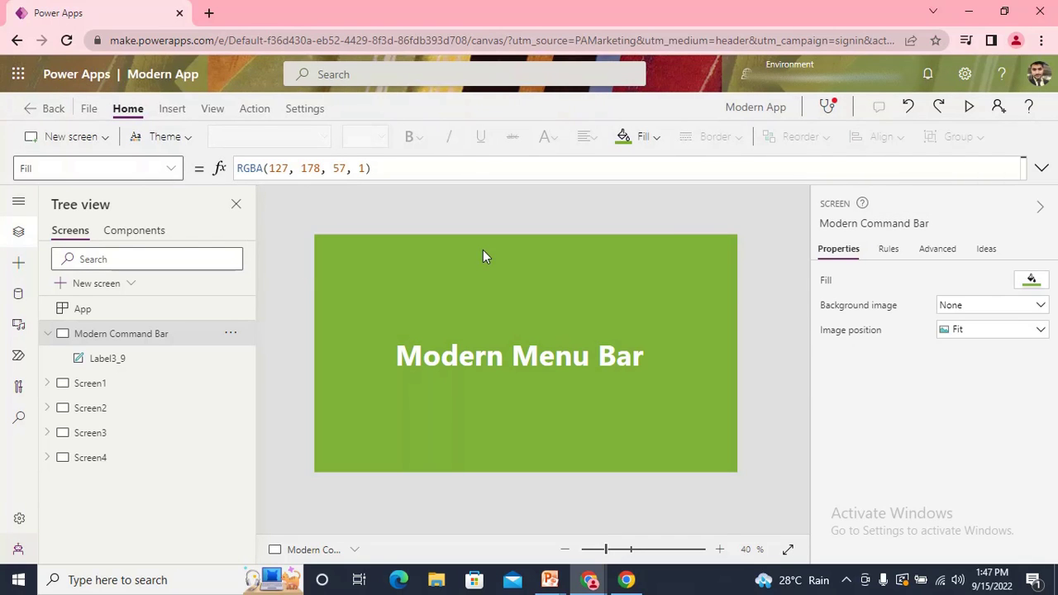
pyautogui.moveTo(994, 158)
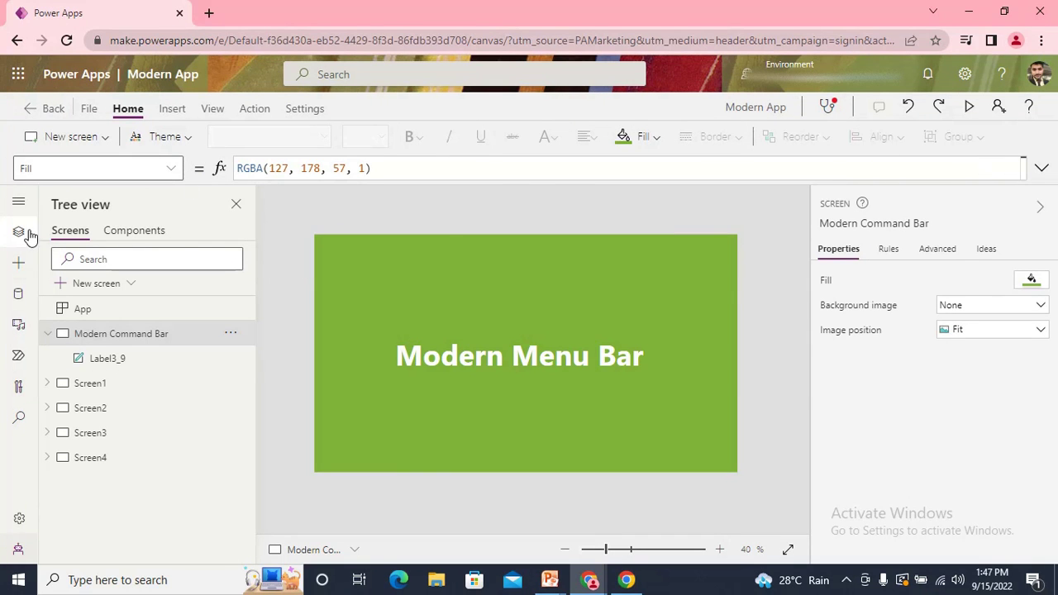
pyautogui.moveTo(20, 235)
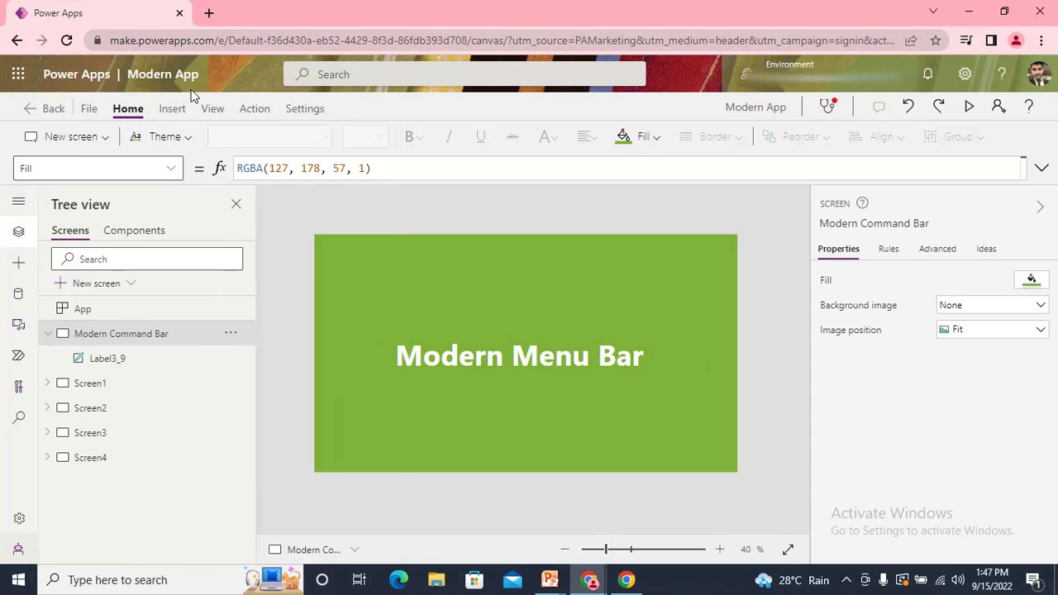
pyautogui.click(172, 109)
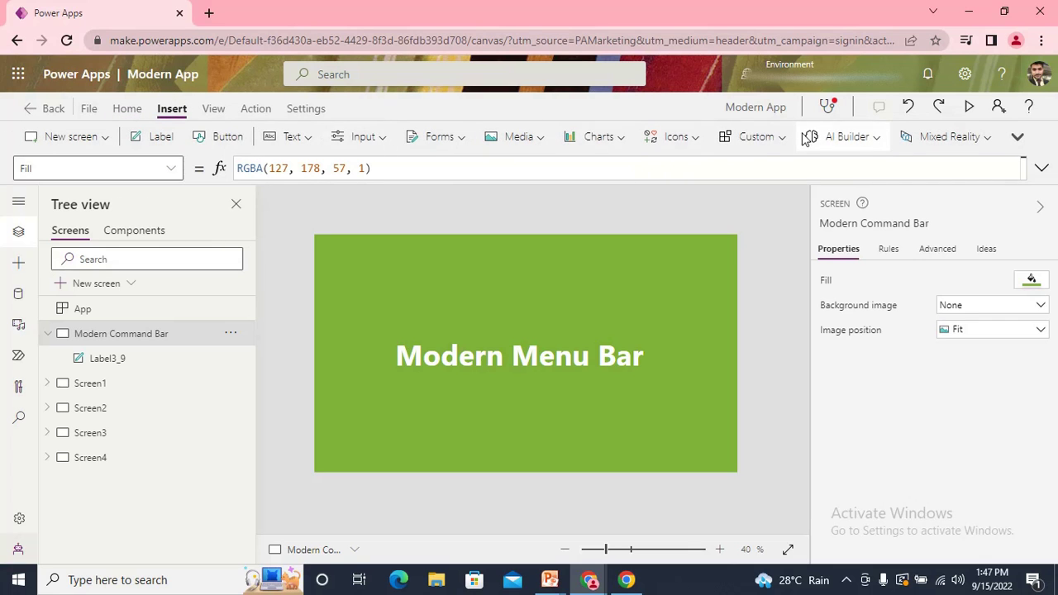
pyautogui.click(212, 109)
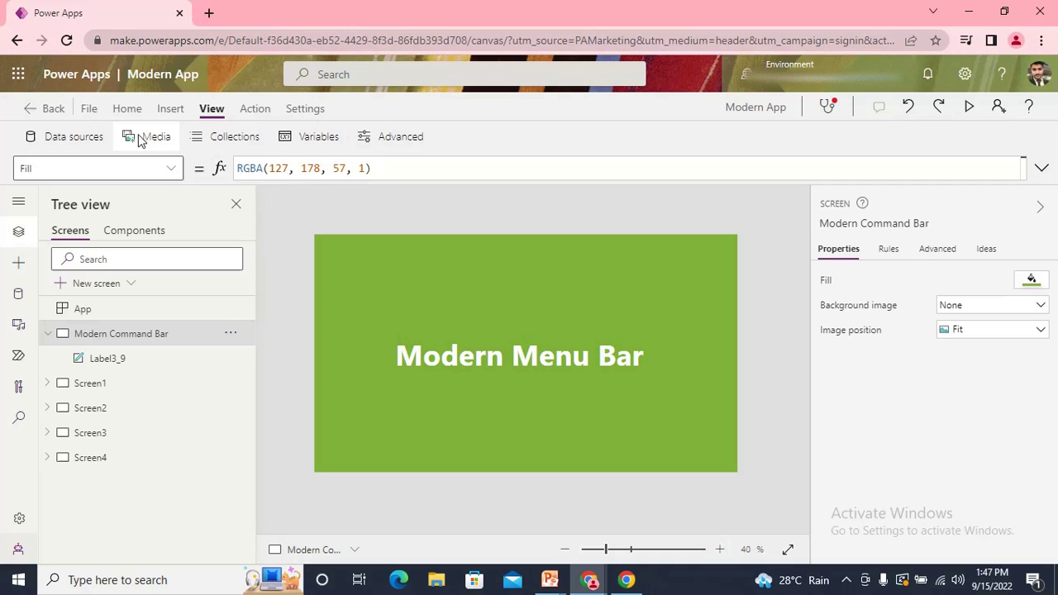
pyautogui.click(172, 109)
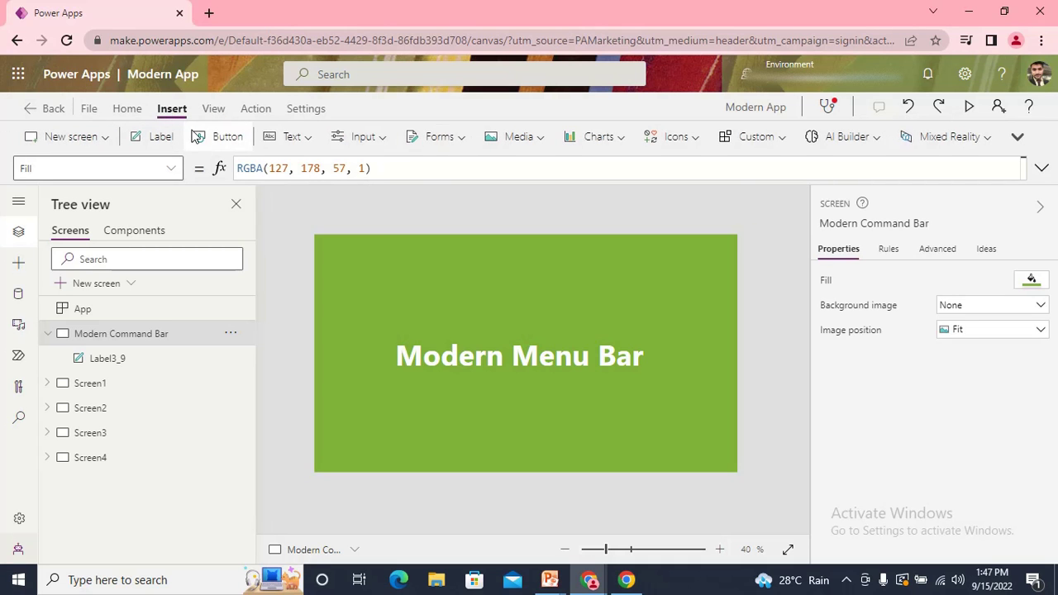
pyautogui.moveTo(599, 136)
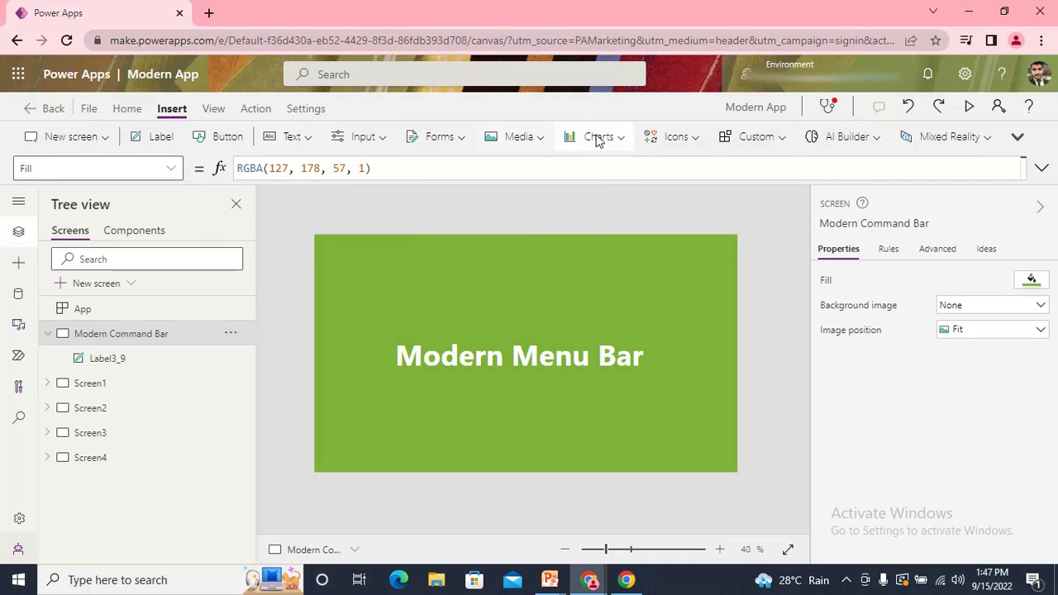
pyautogui.click(255, 109)
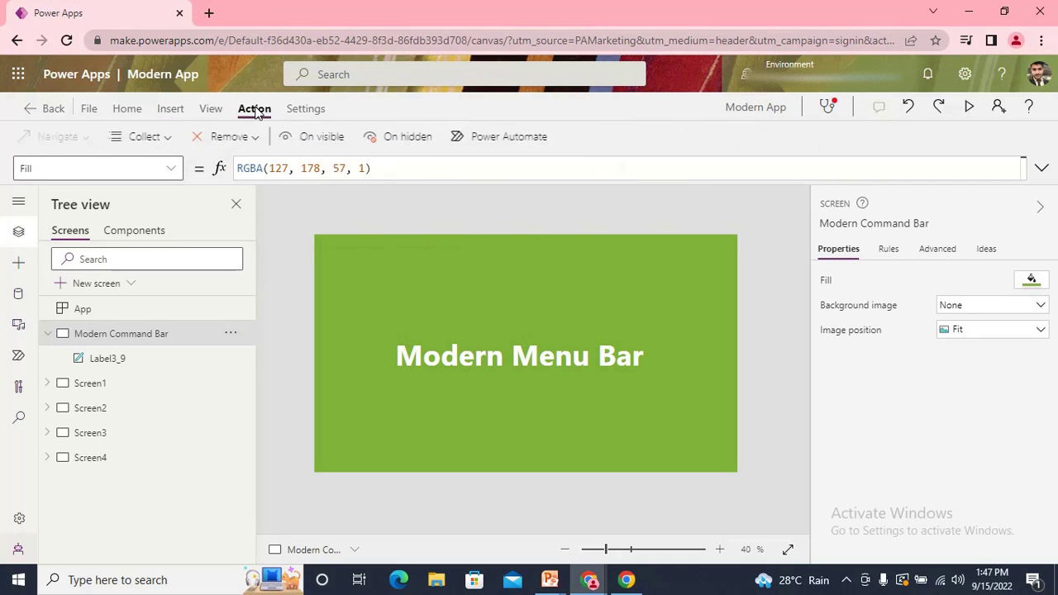
pyautogui.moveTo(304, 109)
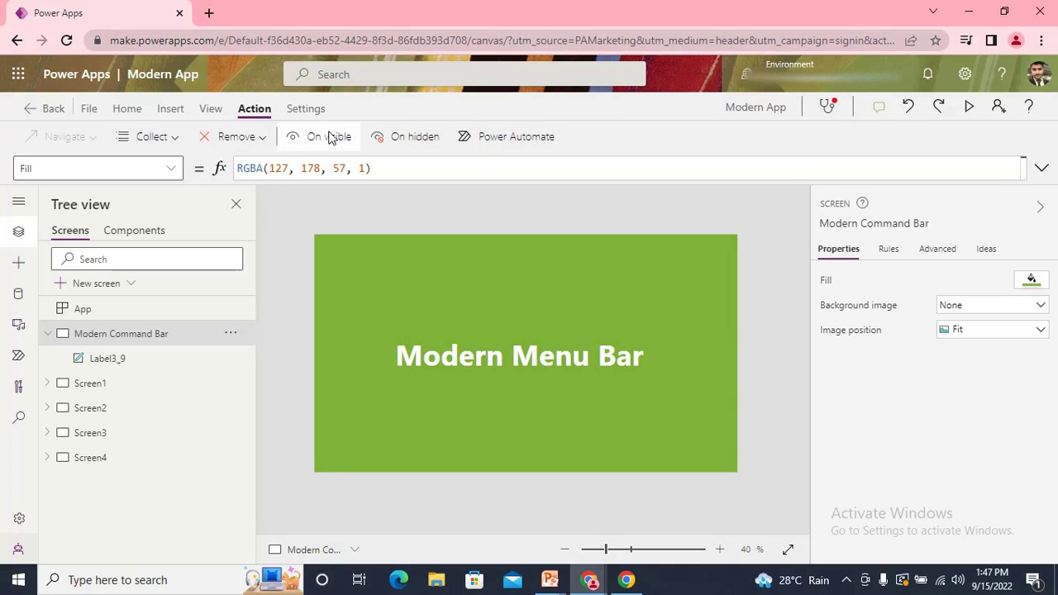
pyautogui.moveTo(304, 109)
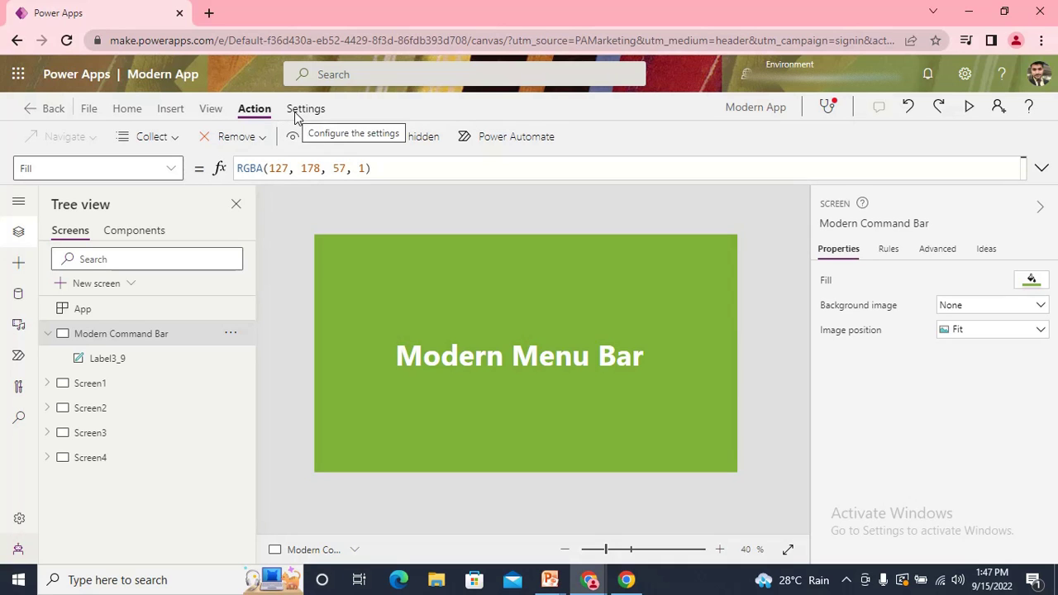
# - Briefly view app settings, then reopen them through the File menu
pyautogui.click(305, 109)
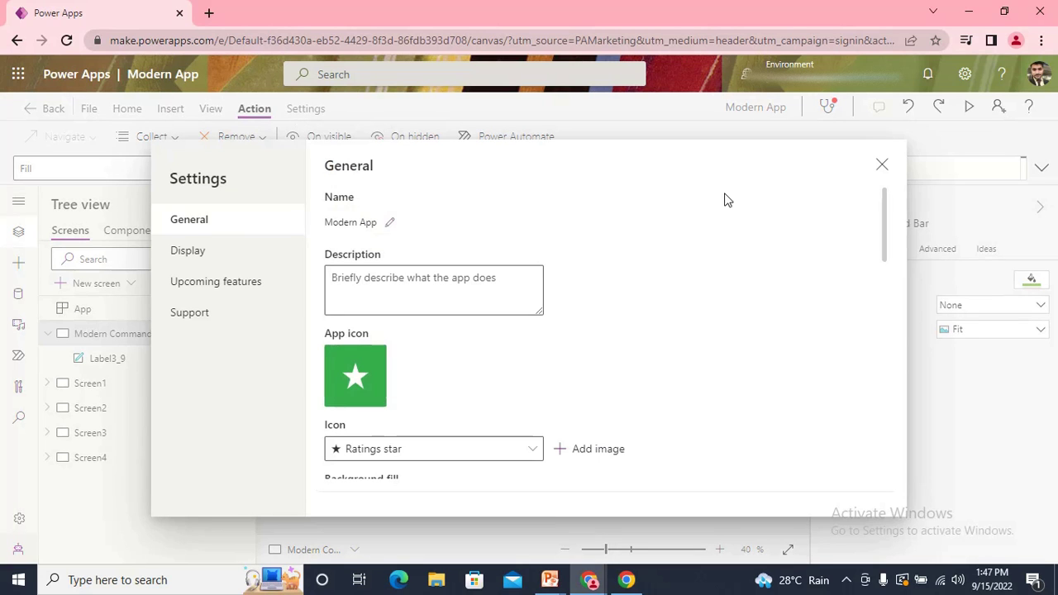
pyautogui.click(881, 165)
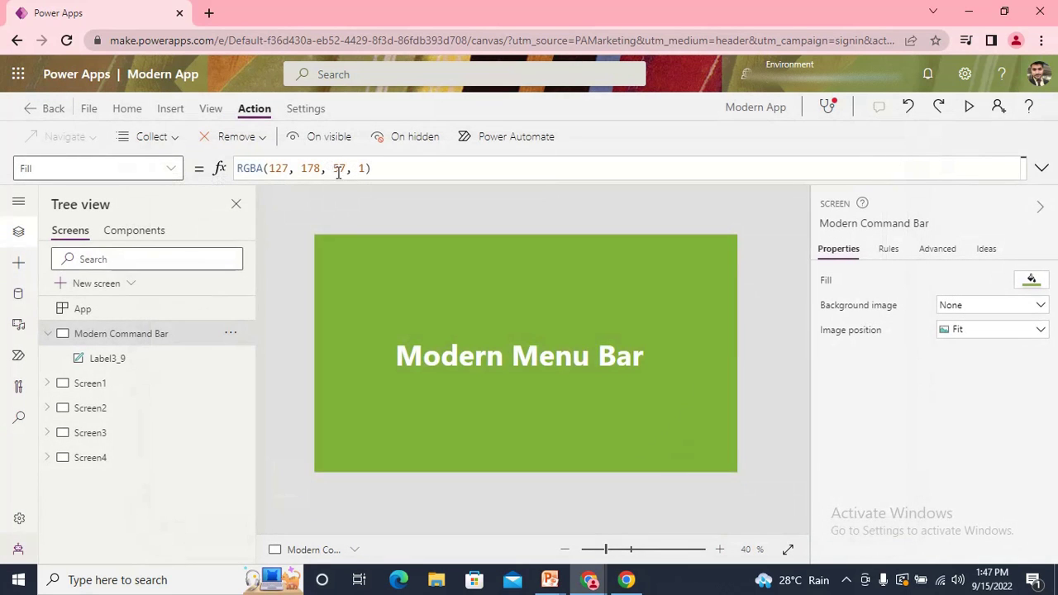
pyautogui.moveTo(89, 109)
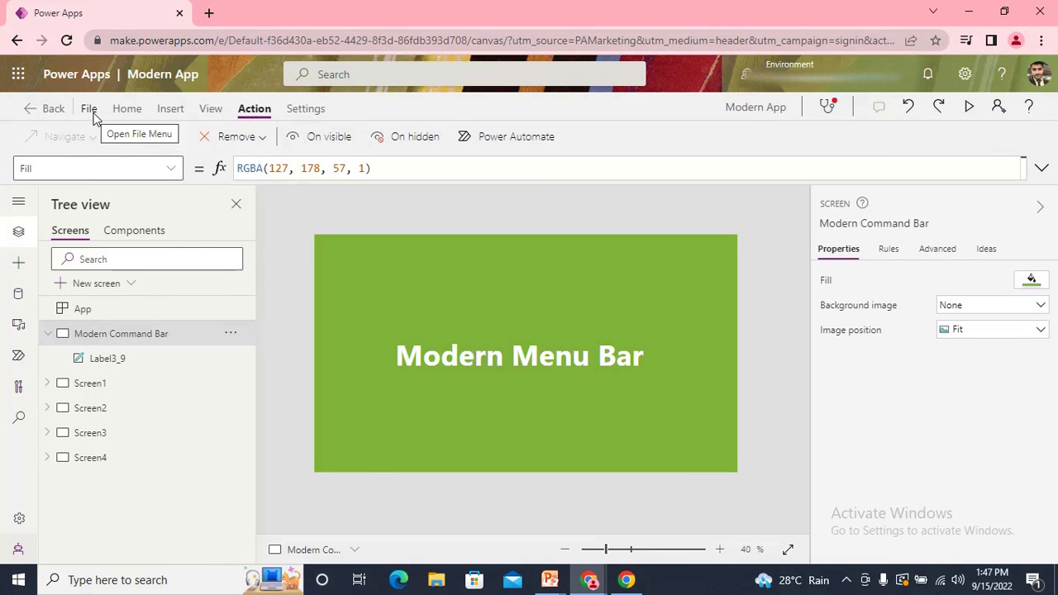
pyautogui.click(89, 109)
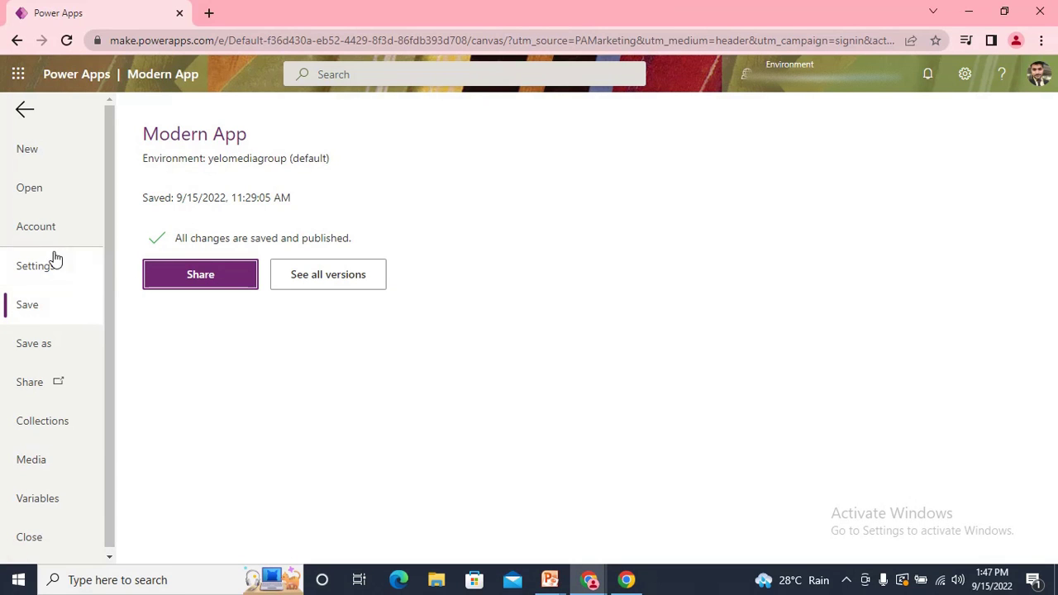
pyautogui.click(35, 265)
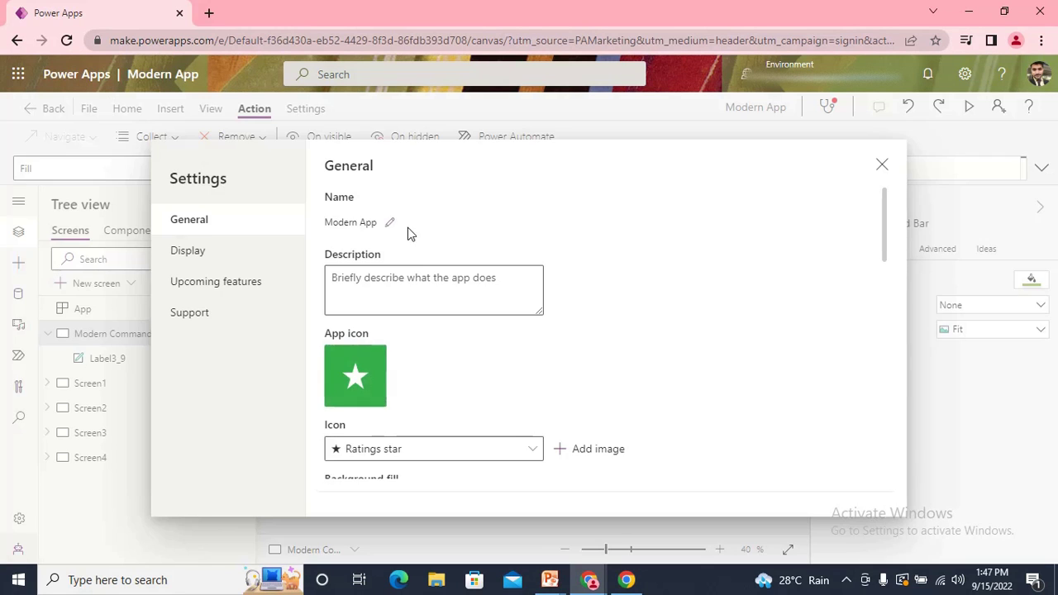
# - Scroll the Upcoming features preview list down to Enable modern command bar
pyautogui.click(217, 282)
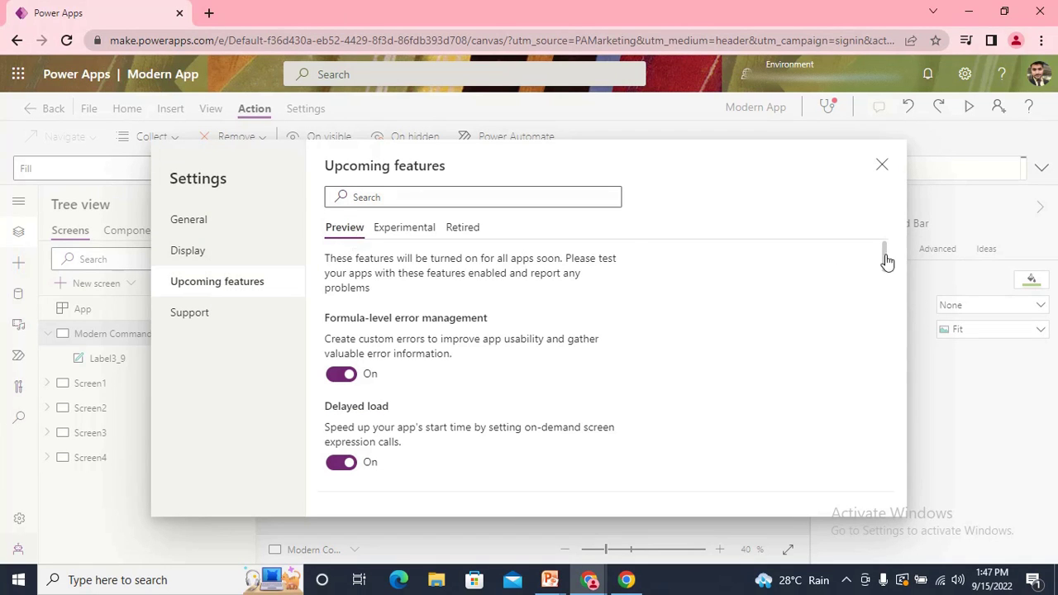
pyautogui.scroll(-3)
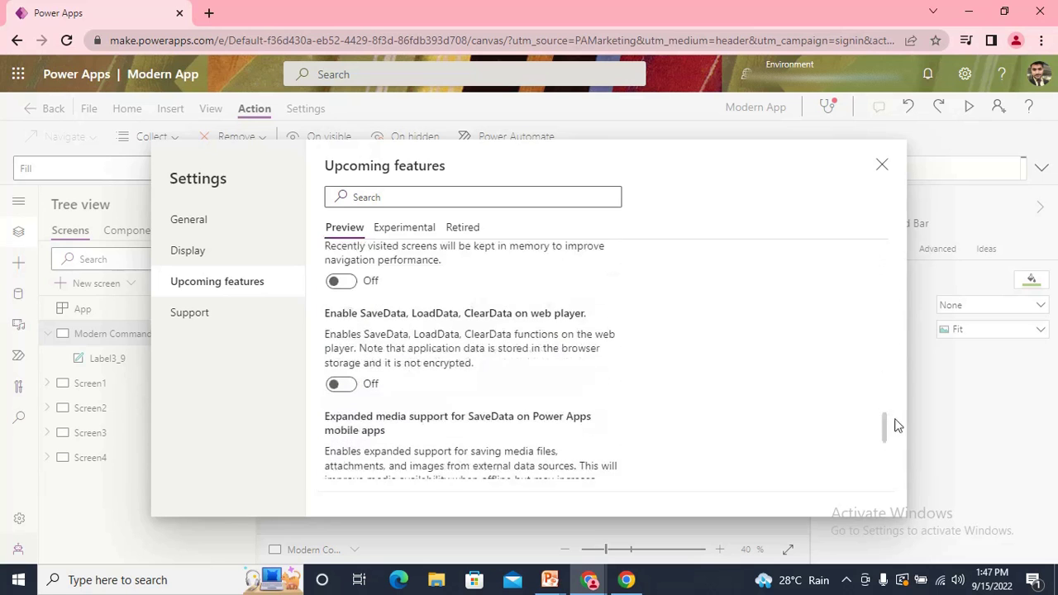
pyautogui.scroll(-3)
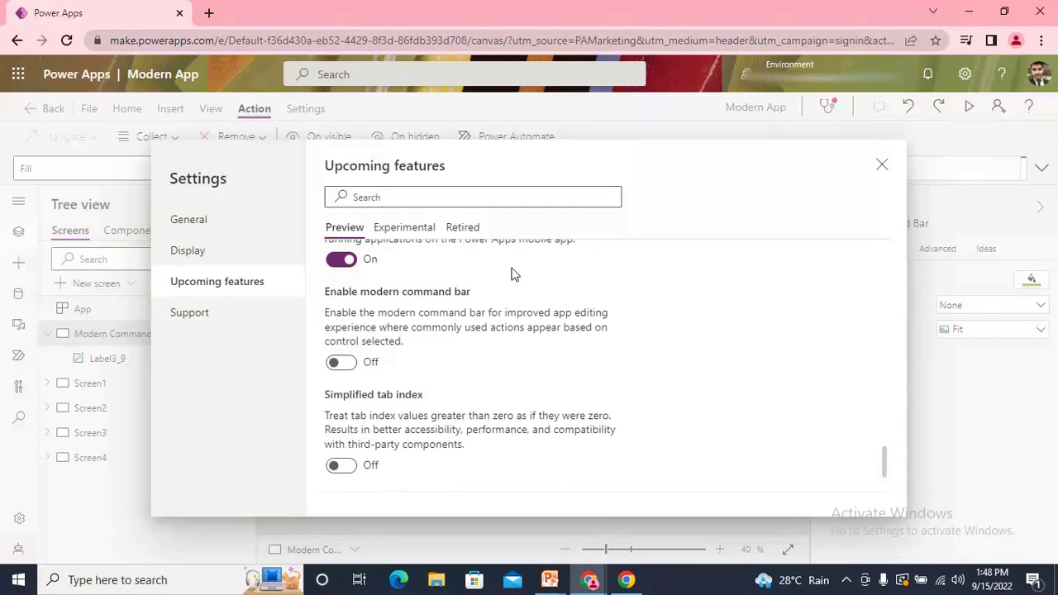
pyautogui.moveTo(422, 301)
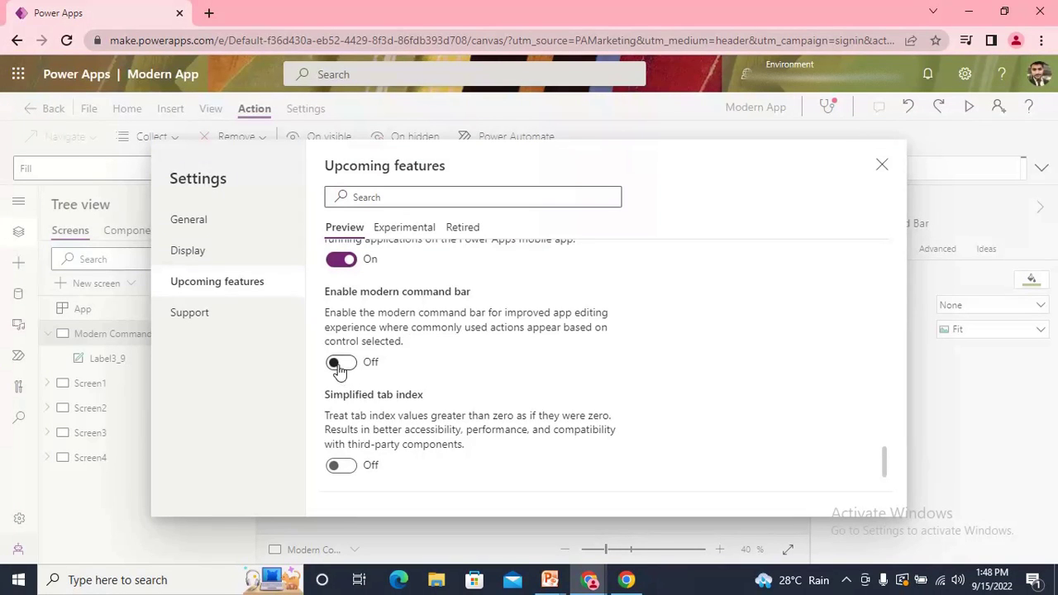
# - Switch the Enable modern command bar preview on and close settings
pyautogui.click(340, 362)
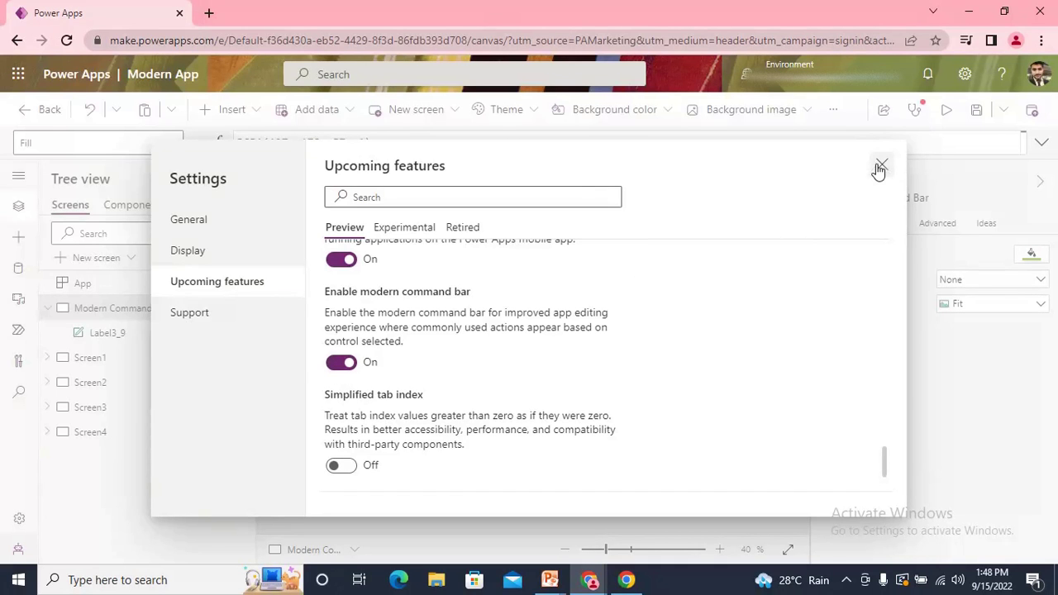
pyautogui.click(882, 164)
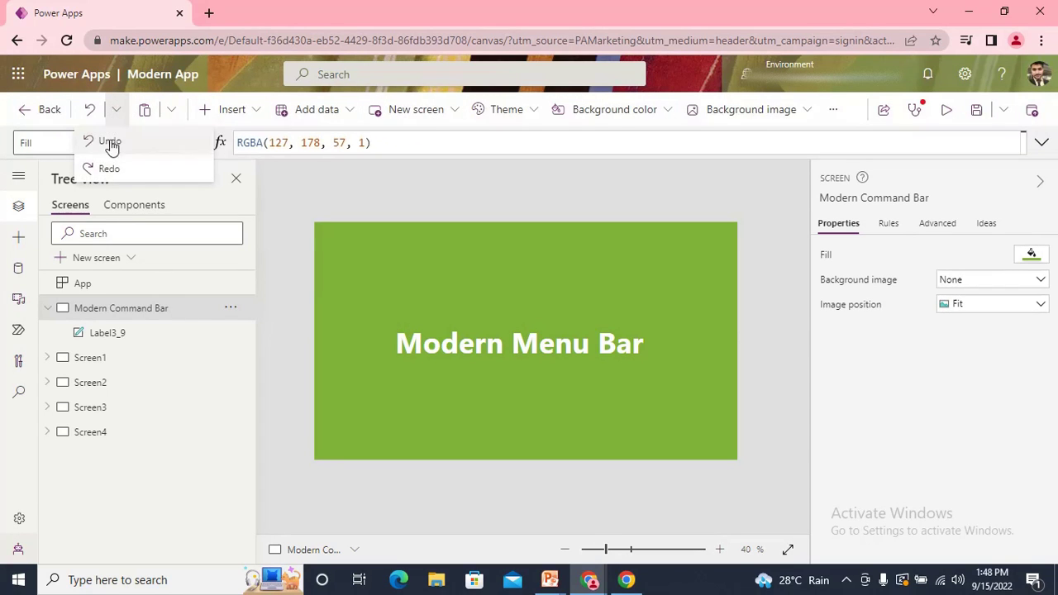
# - Browse the clipboard menus, then show the Data pane with Dummy Data, student and collection a
pyautogui.click(171, 109)
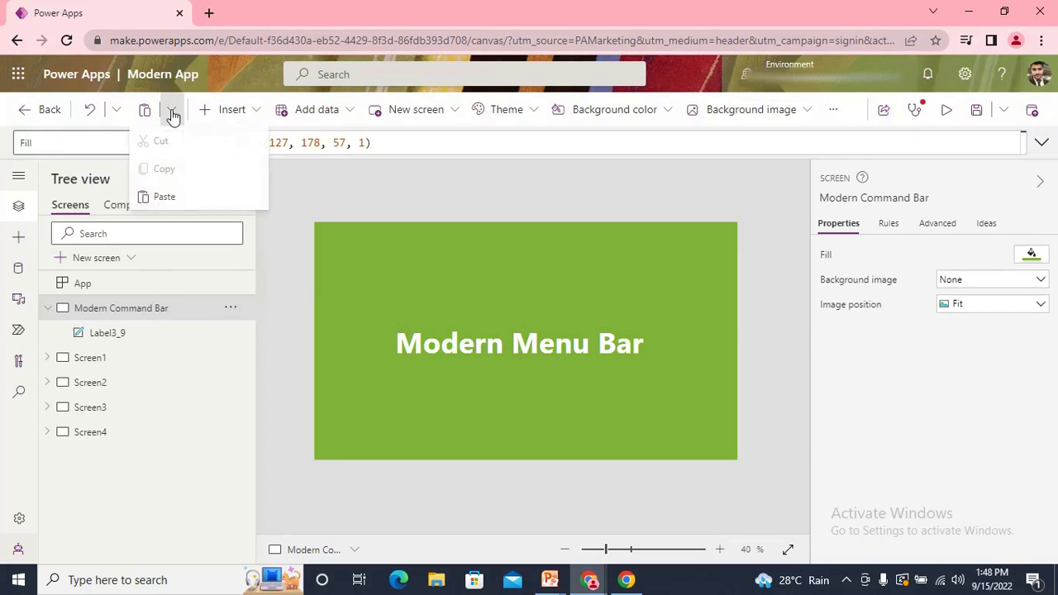
pyautogui.moveTo(255, 113)
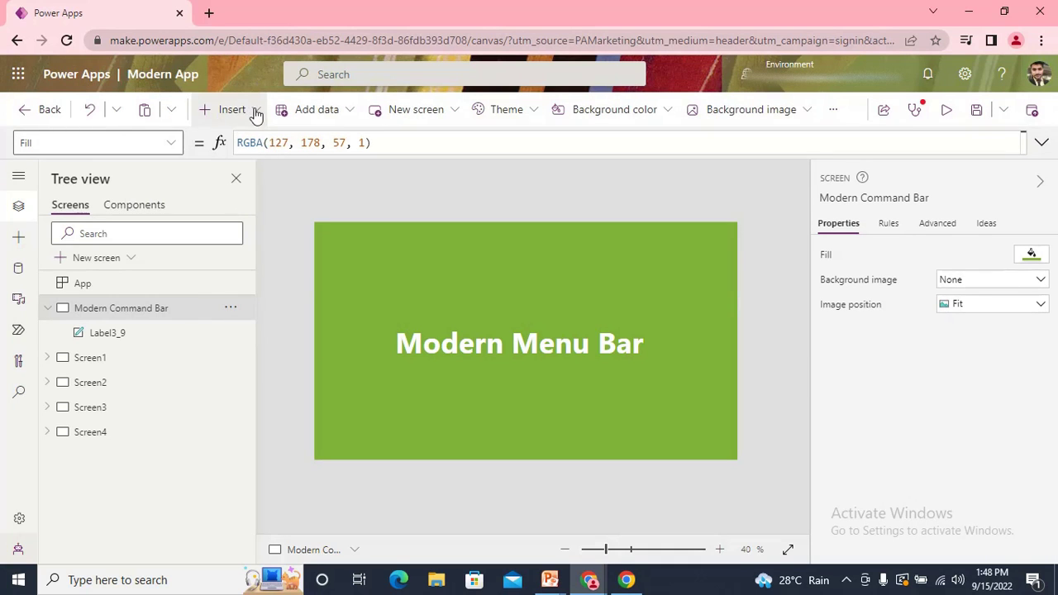
pyautogui.click(232, 109)
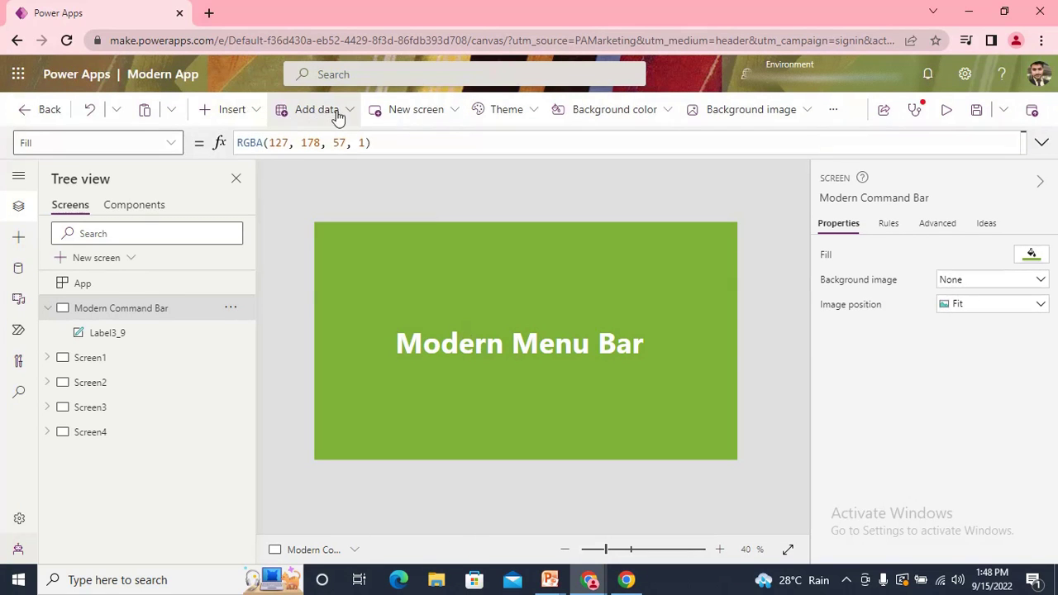
pyautogui.moveTo(318, 110)
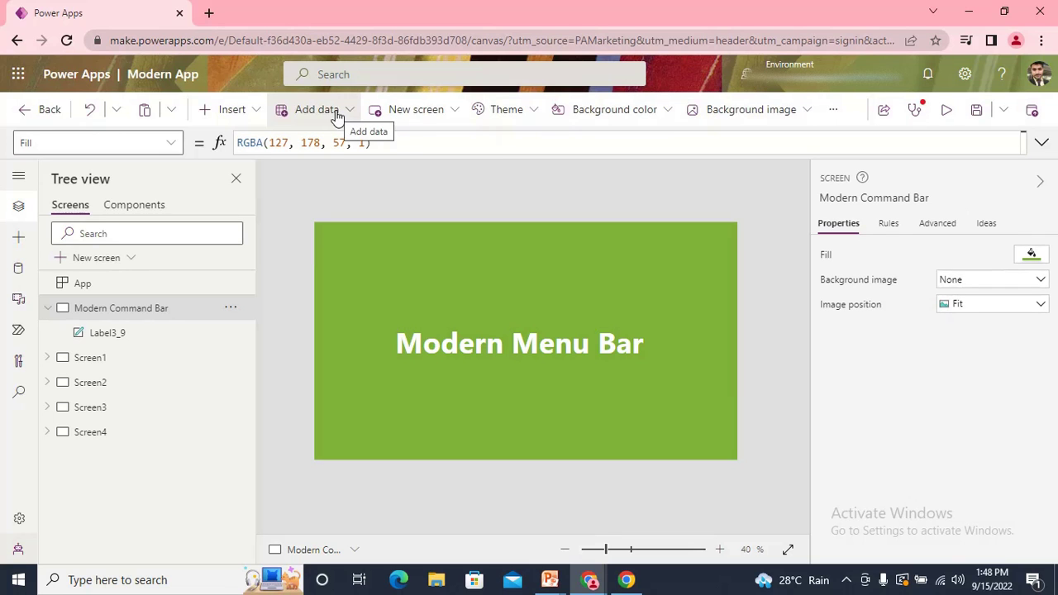
pyautogui.moveTo(18, 278)
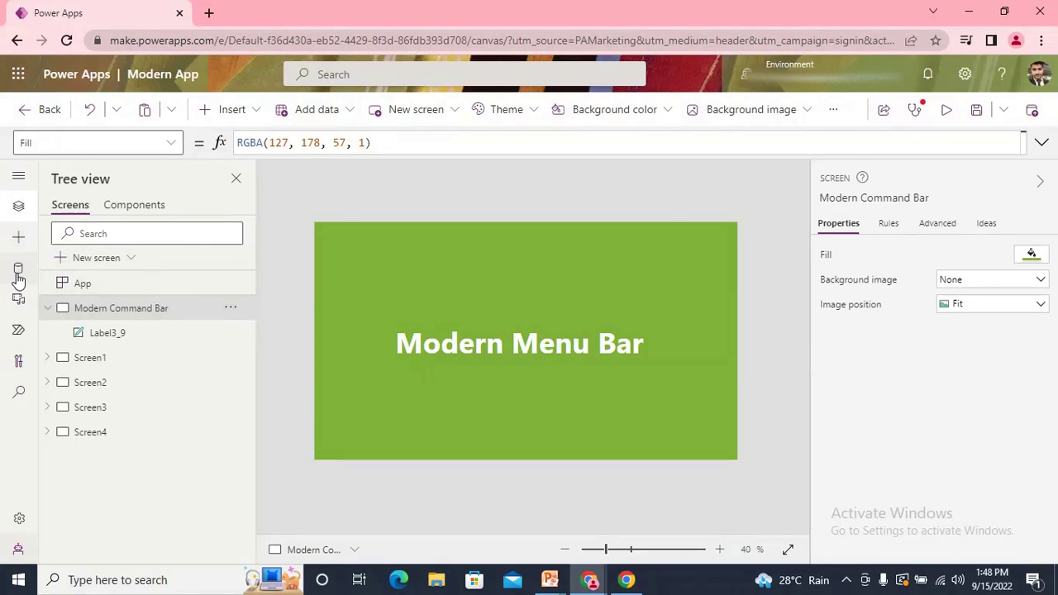
pyautogui.click(18, 268)
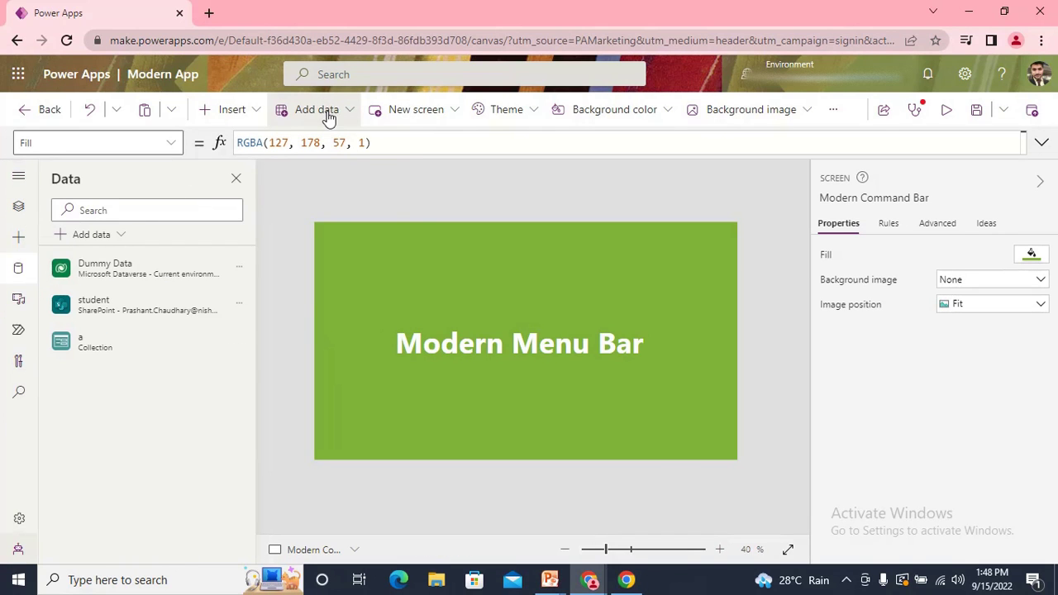
pyautogui.moveTo(436, 116)
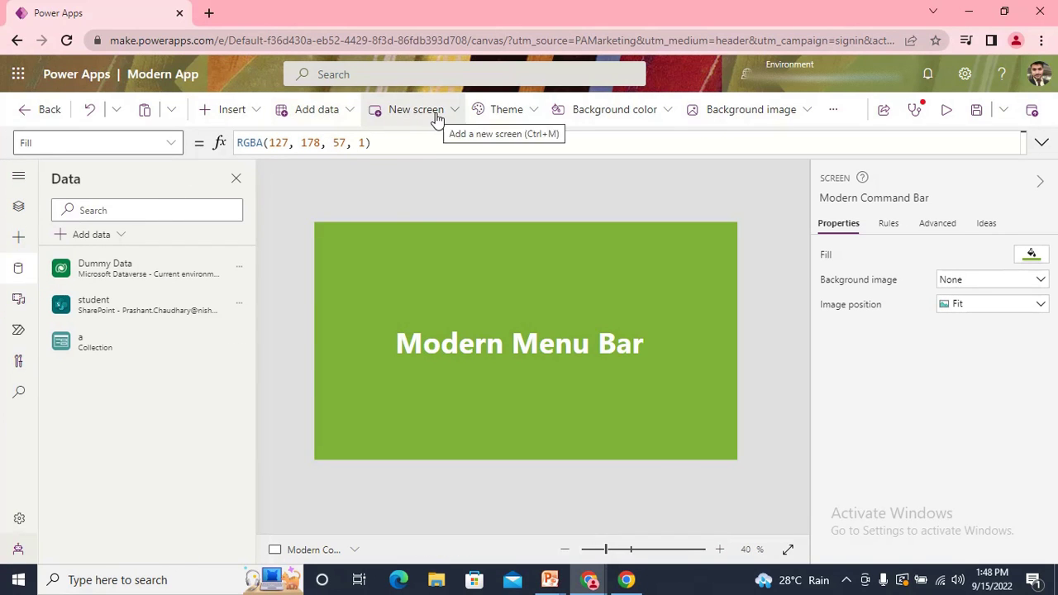
# - Browse the New screen, Background color, Background image and more-options menus
pyautogui.click(417, 109)
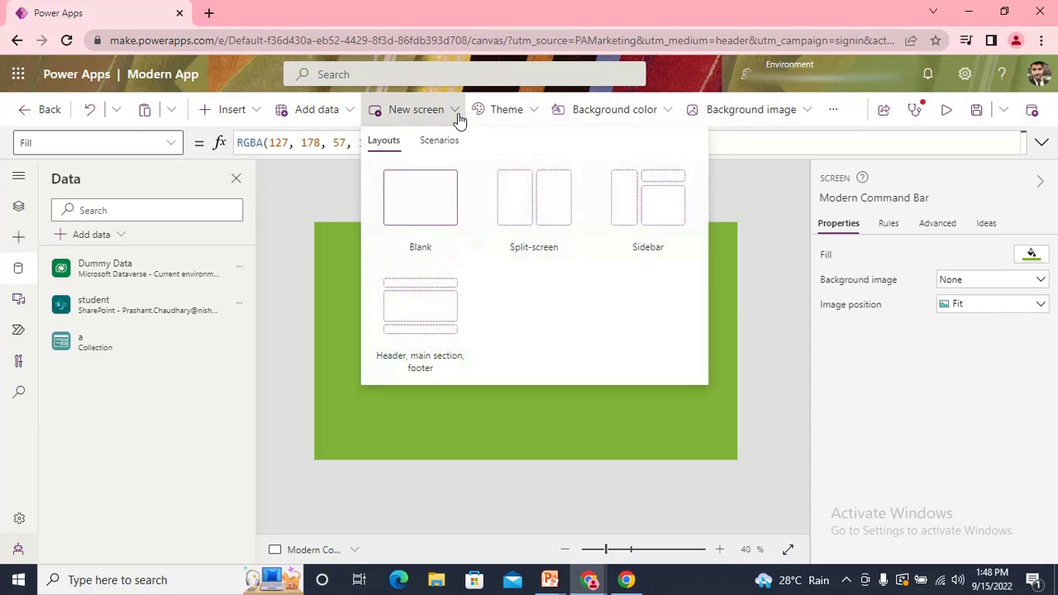
pyautogui.moveTo(586, 109)
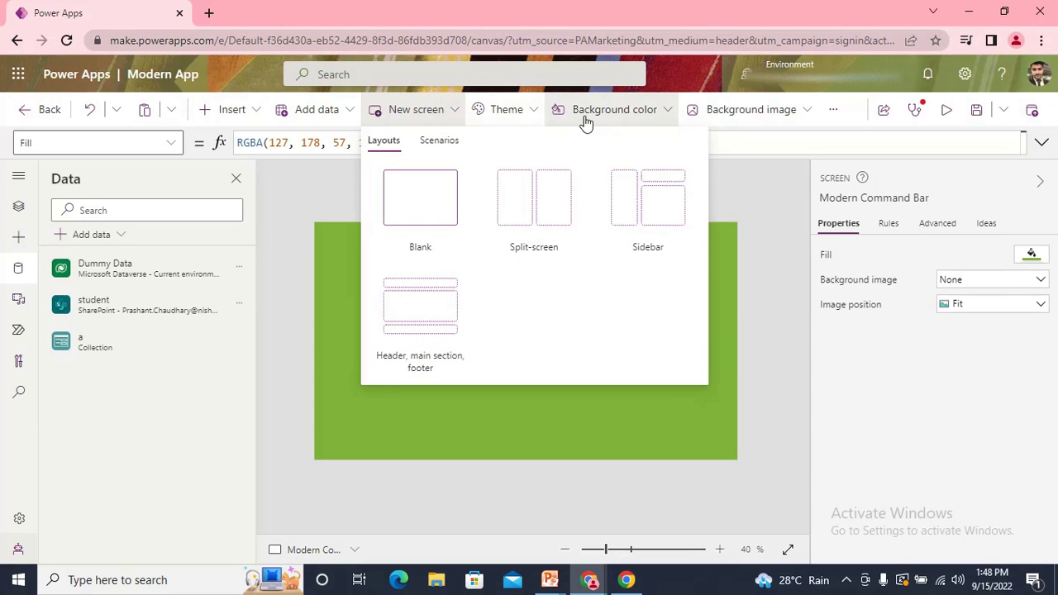
pyautogui.click(615, 110)
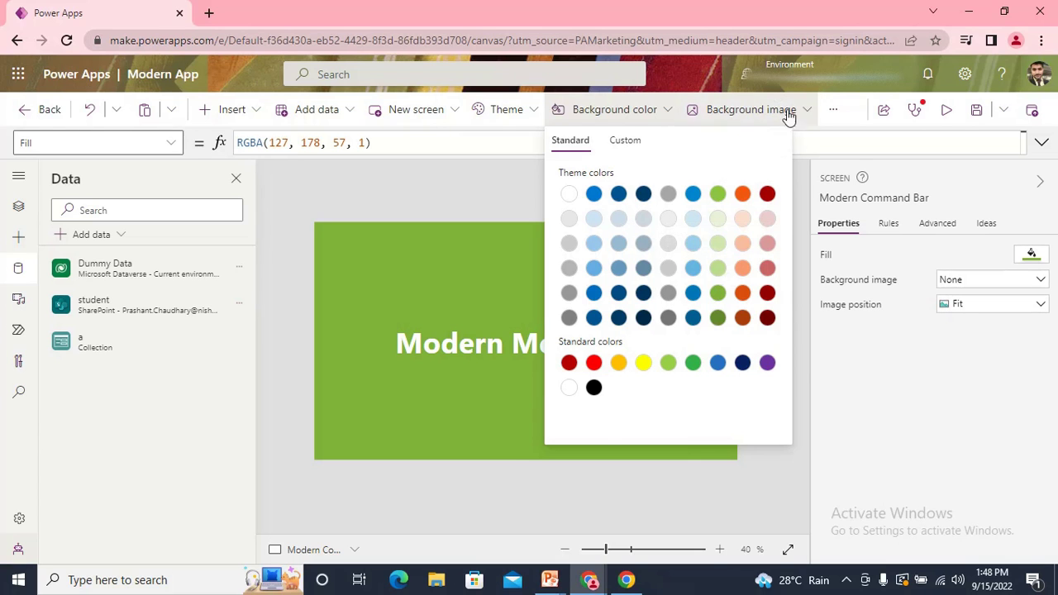
pyautogui.click(751, 110)
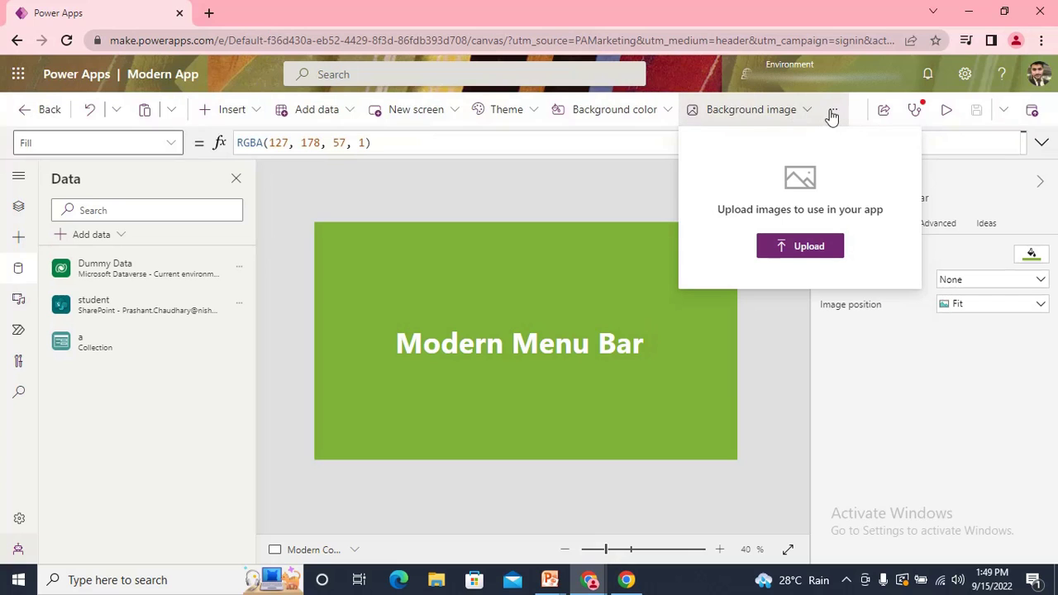
pyautogui.click(834, 109)
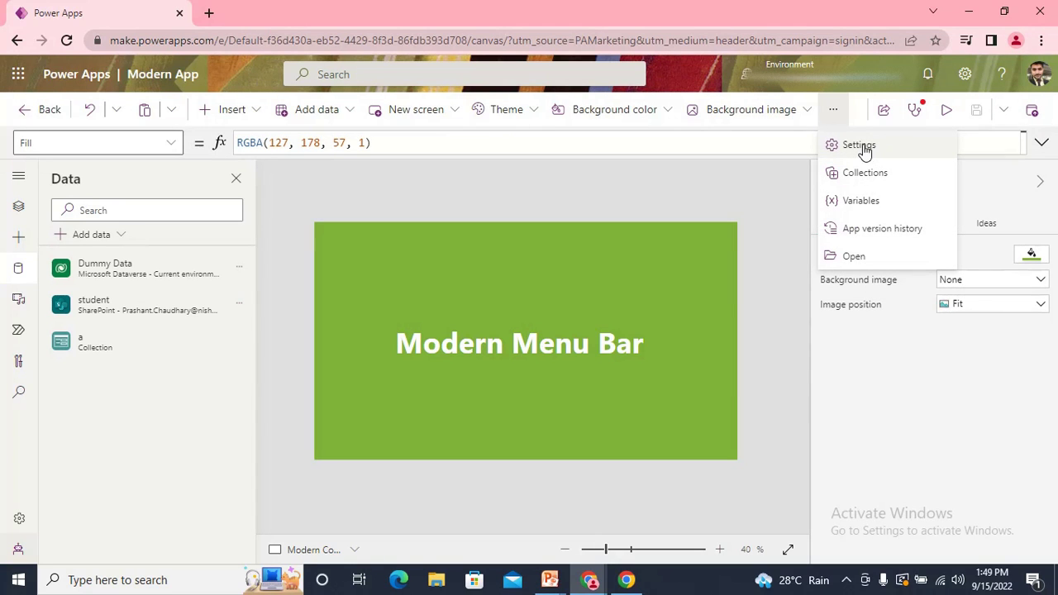
pyautogui.moveTo(23, 518)
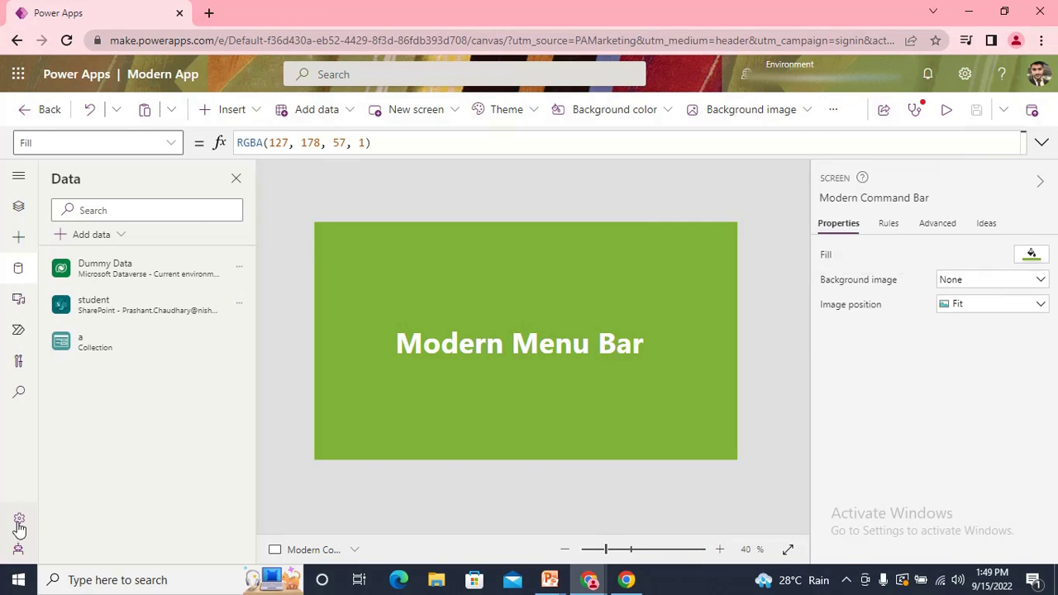
# - Open and close Settings from the rail and overflow menu, leaving the overflow menu open
pyautogui.click(18, 519)
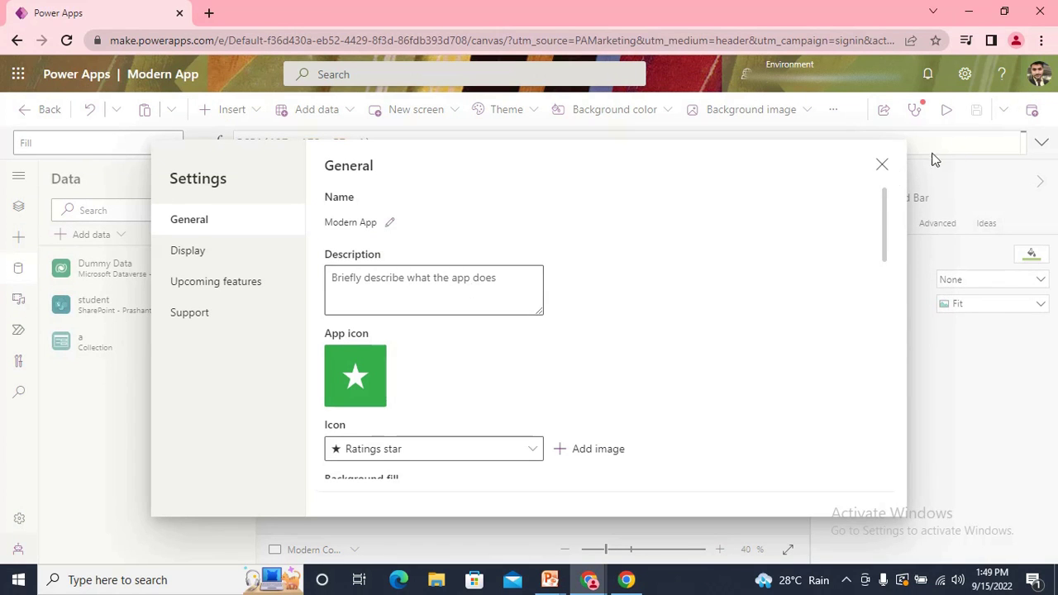
pyautogui.click(882, 164)
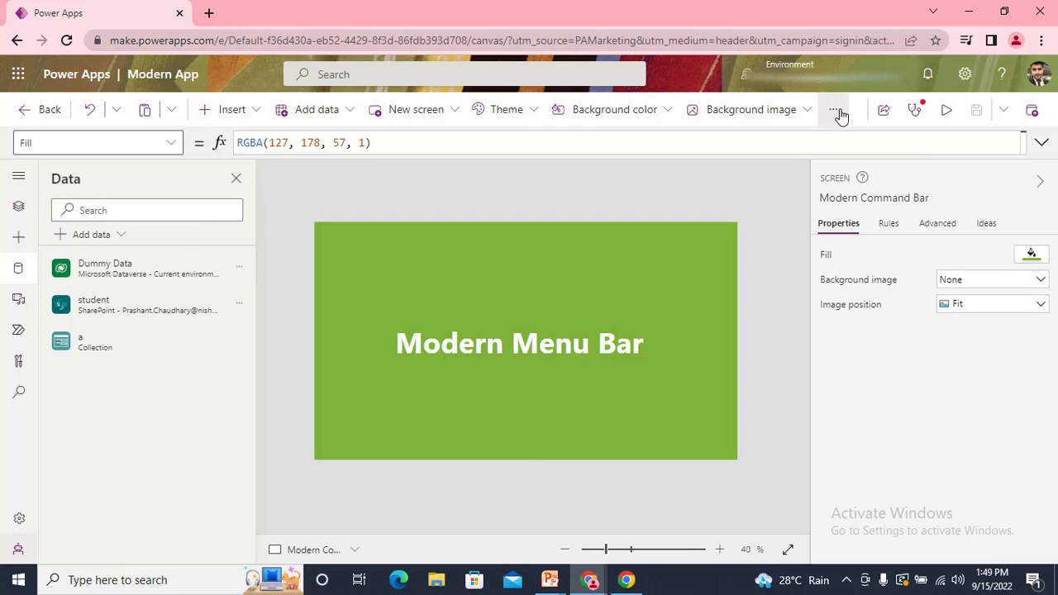
pyautogui.click(833, 109)
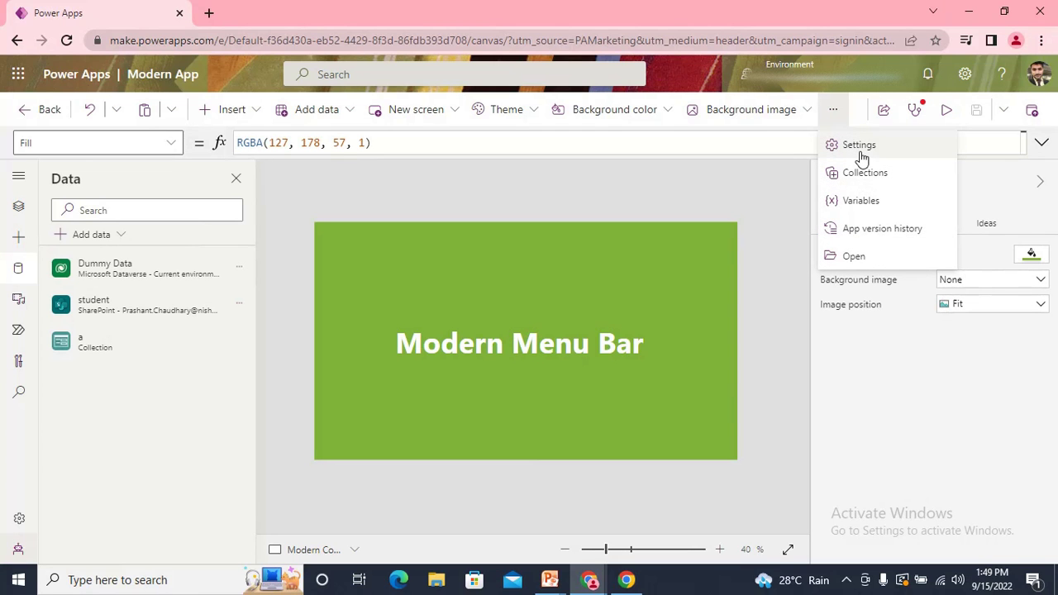
pyautogui.click(860, 145)
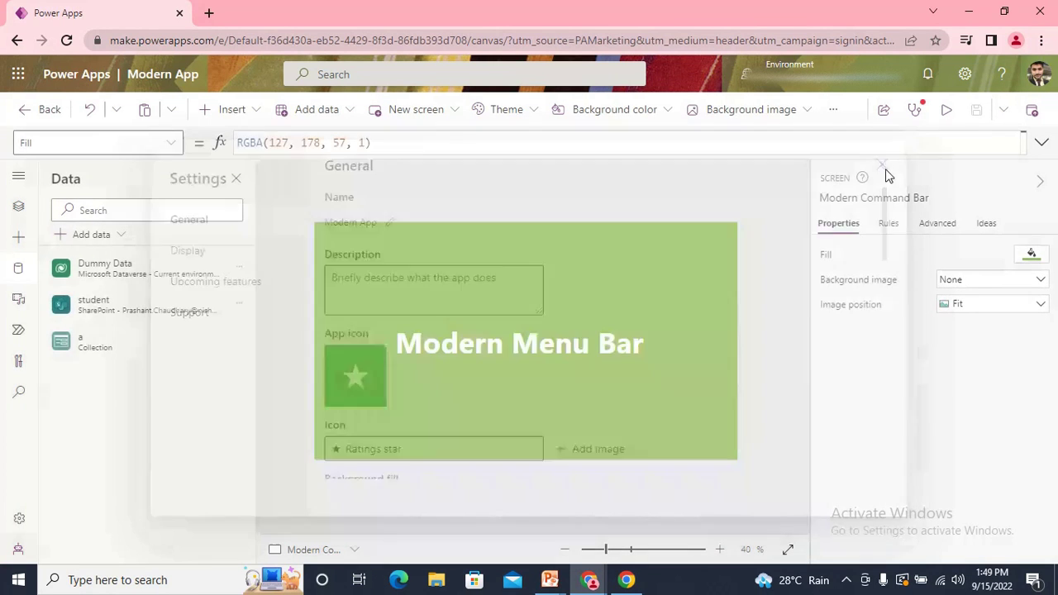
pyautogui.click(833, 110)
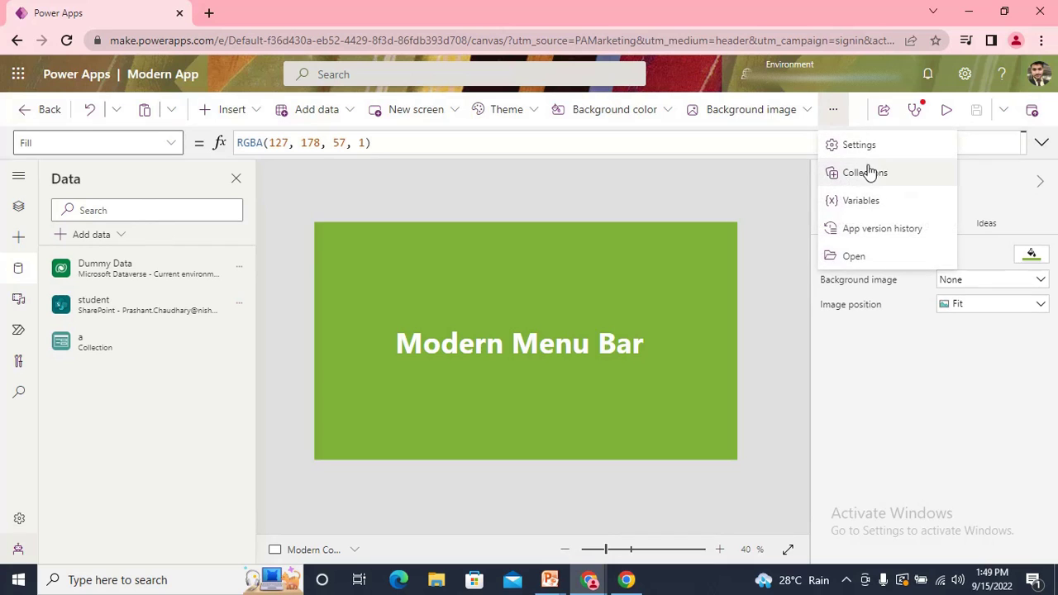
pyautogui.moveTo(873, 205)
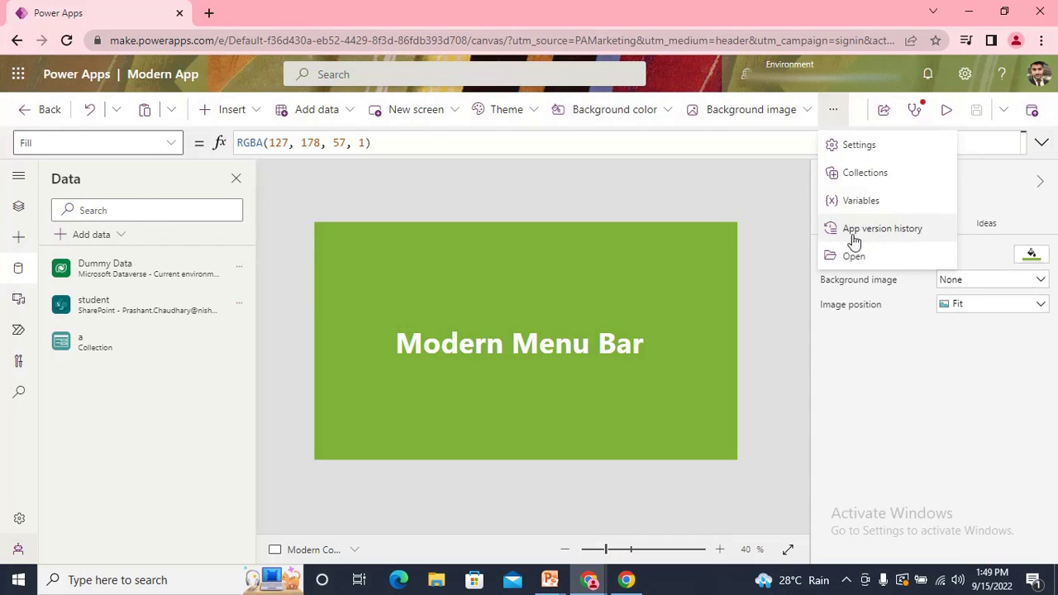
pyautogui.moveTo(906, 231)
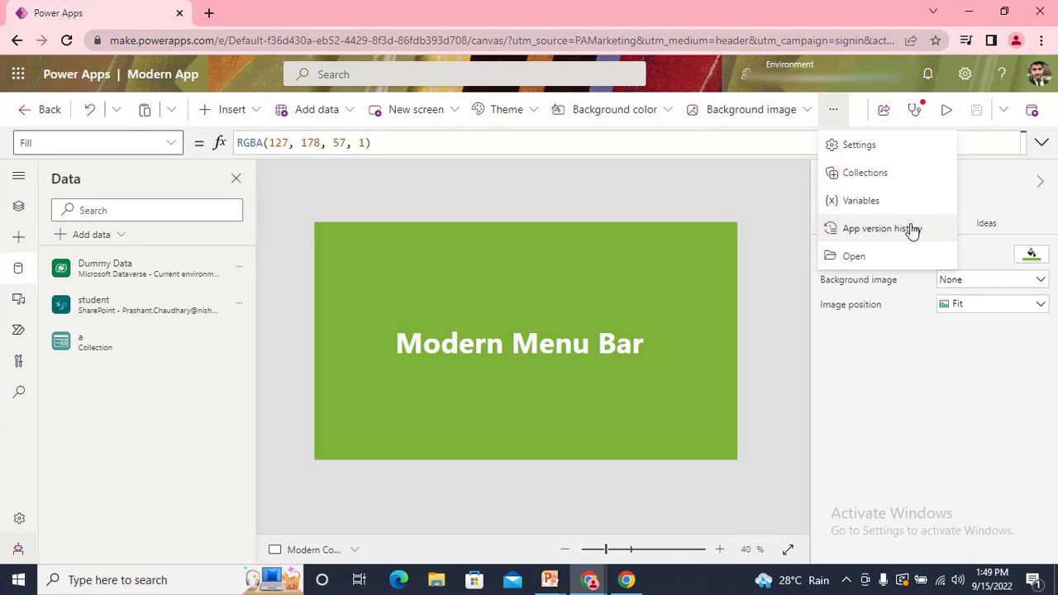
# - View App version history listing Versions 1 to 7 with Version 6 live, then close it
pyautogui.click(882, 228)
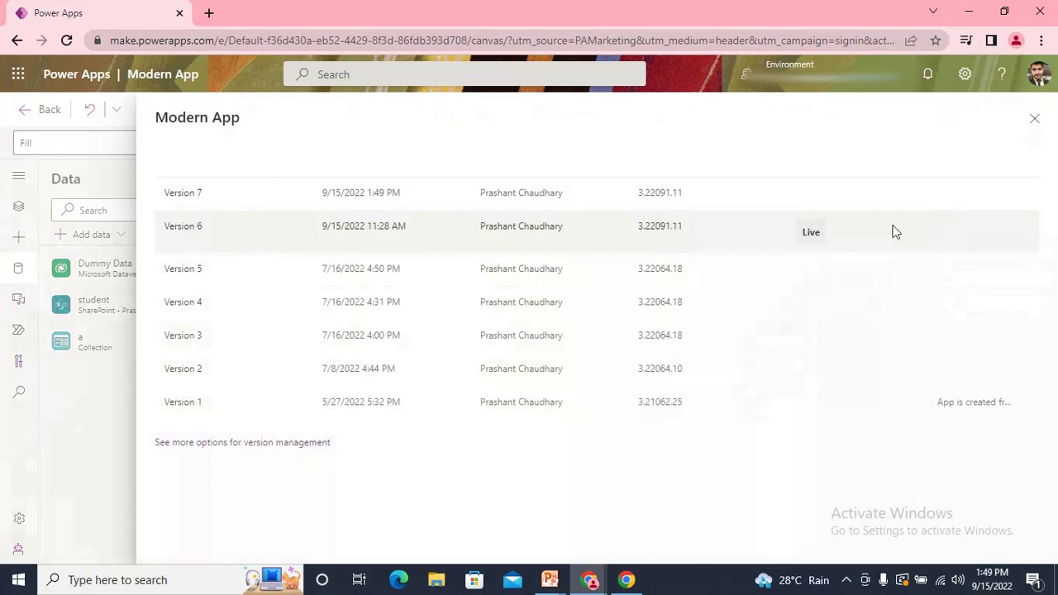
pyautogui.moveTo(587, 334)
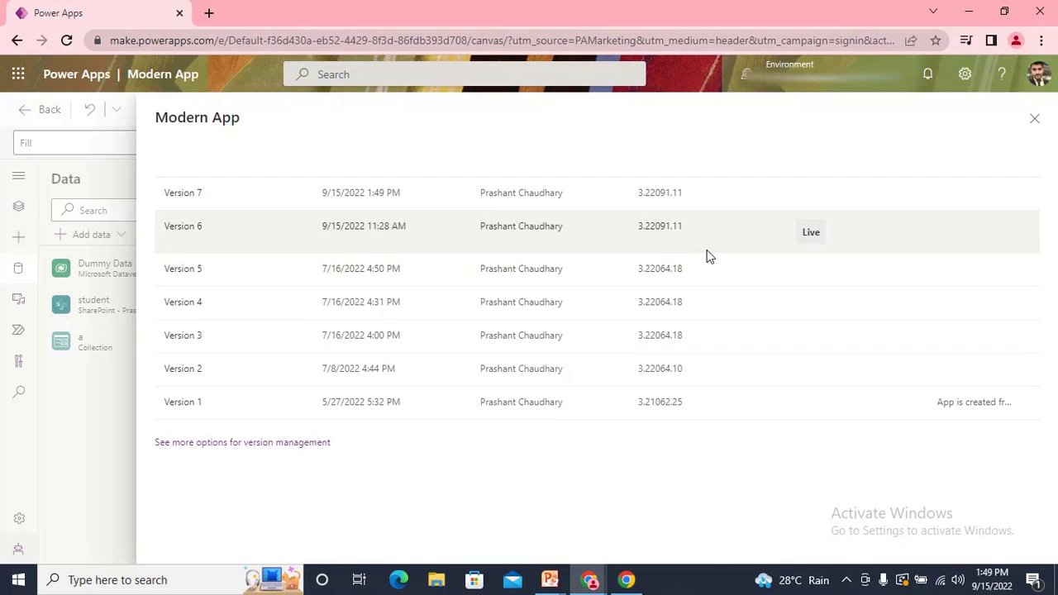
pyautogui.moveTo(483, 192)
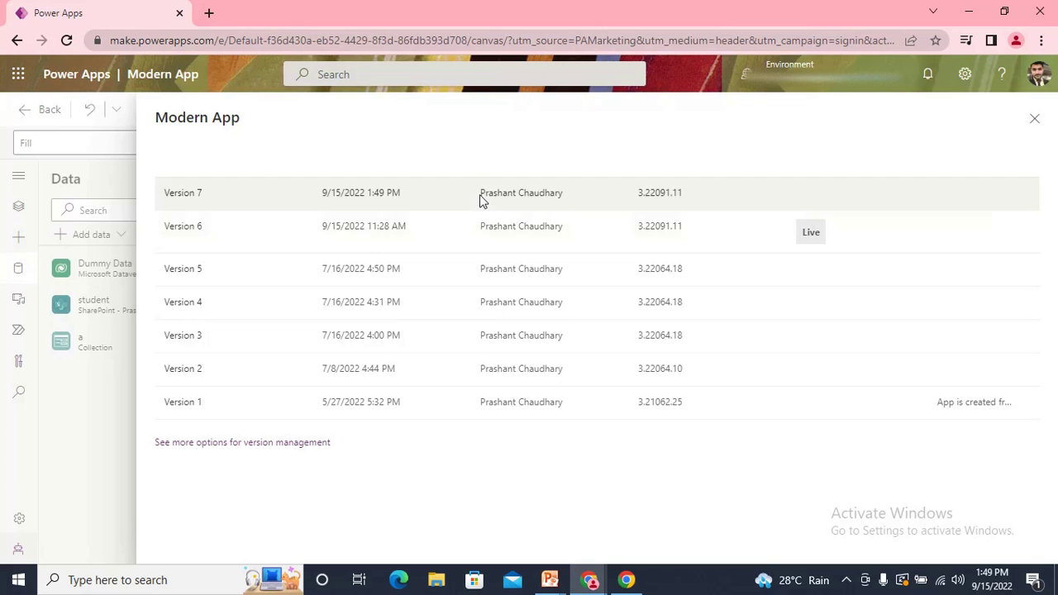
pyautogui.click(1035, 119)
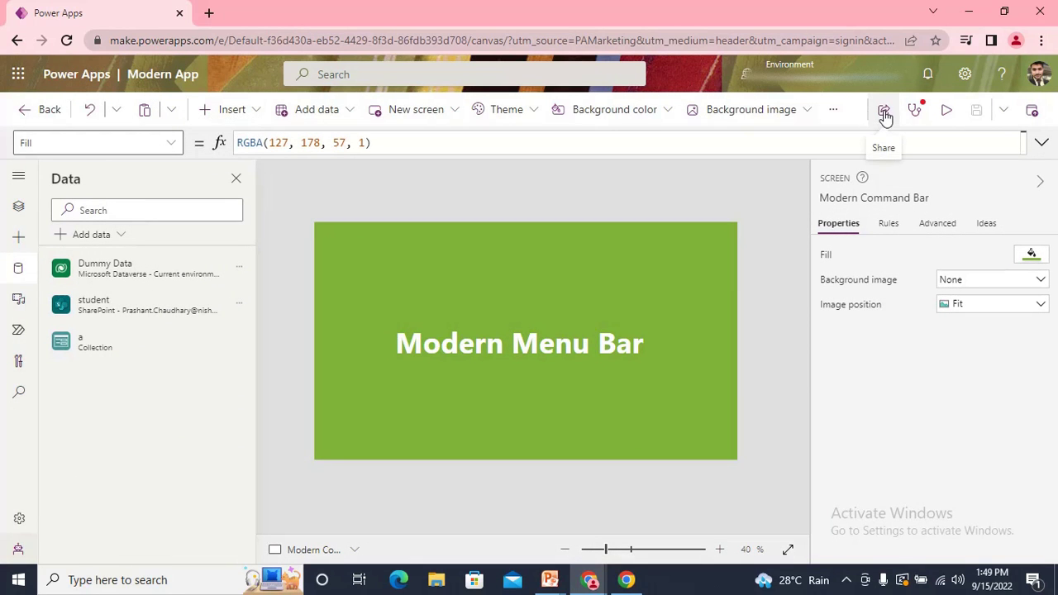
pyautogui.moveTo(1003, 109)
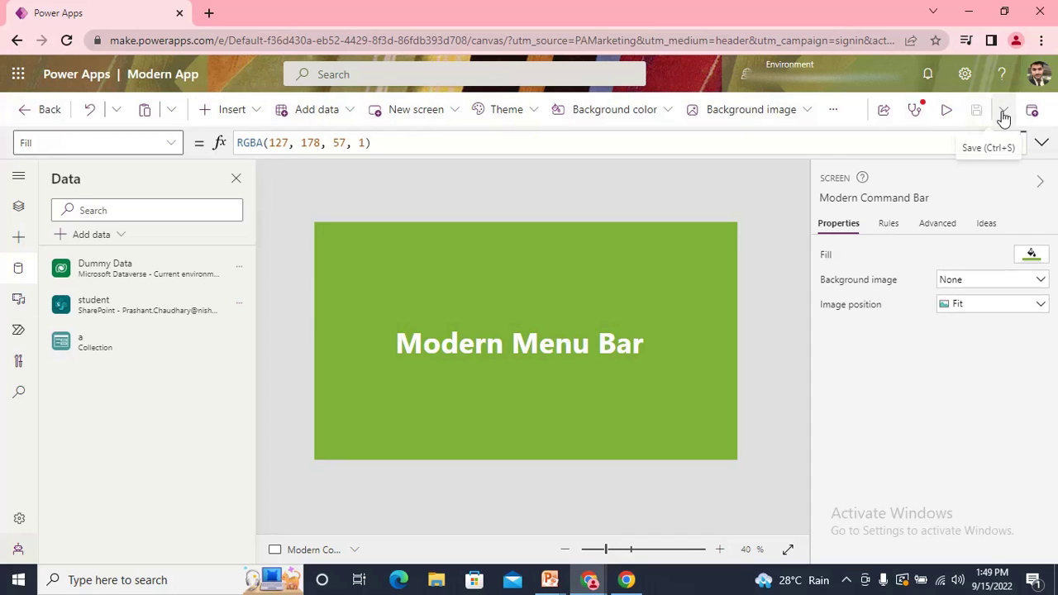
pyautogui.click(1002, 110)
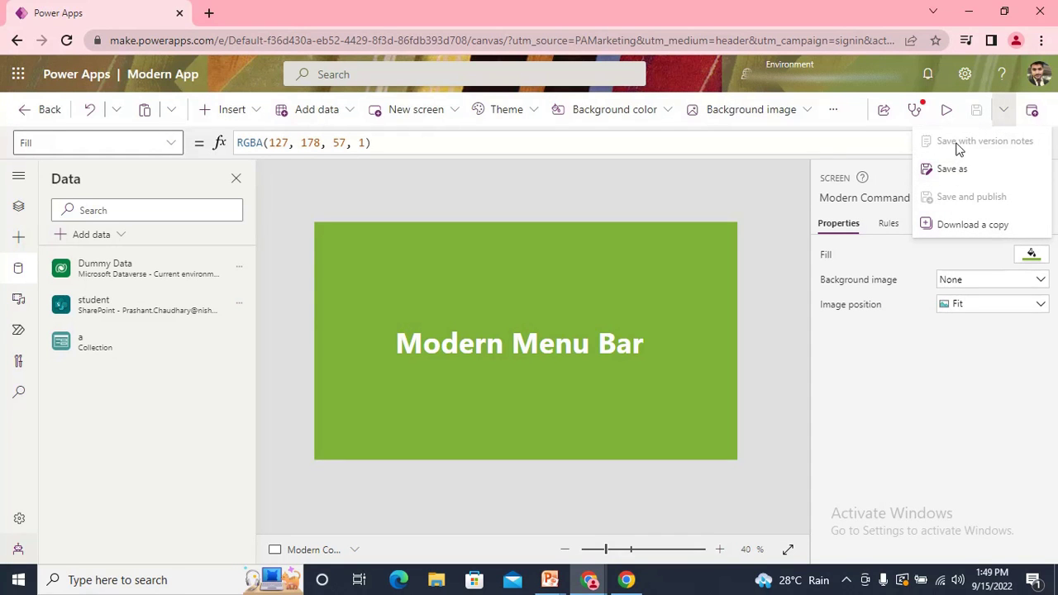
pyautogui.moveTo(953, 169)
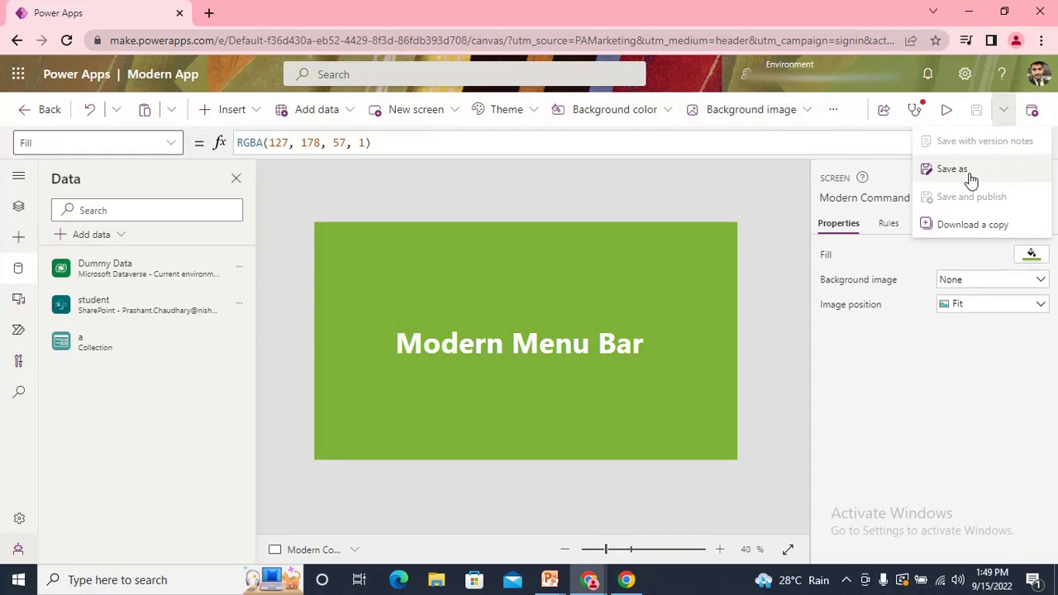
pyautogui.moveTo(973, 197)
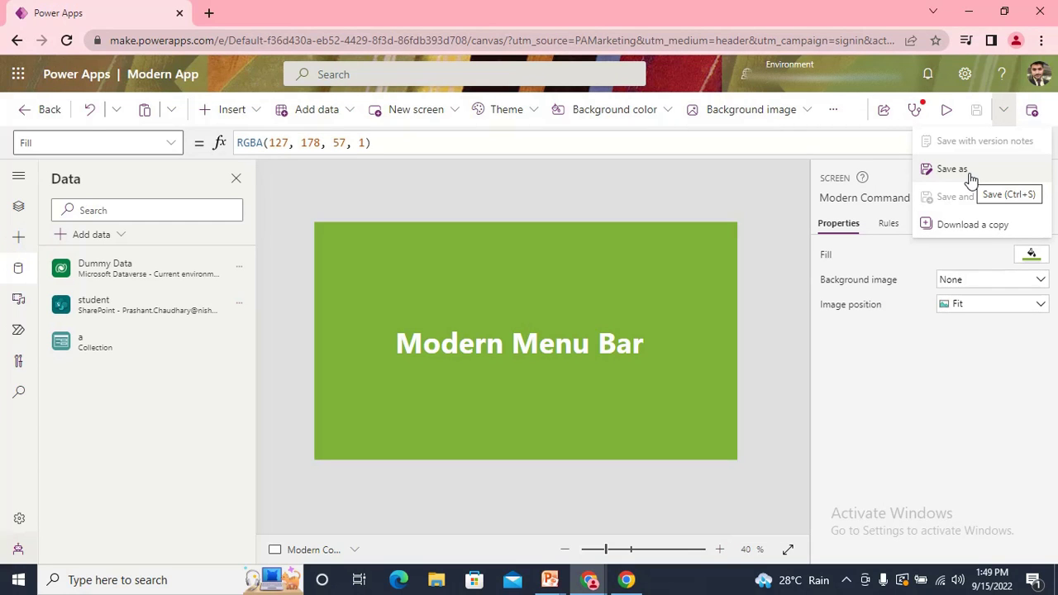
pyautogui.moveTo(973, 196)
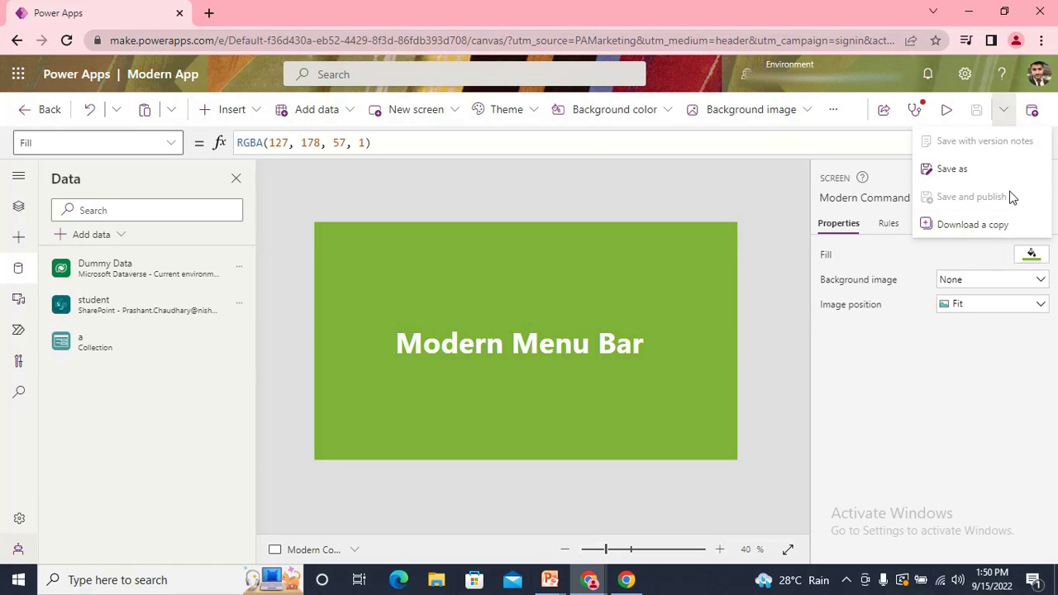
pyautogui.moveTo(1032, 109)
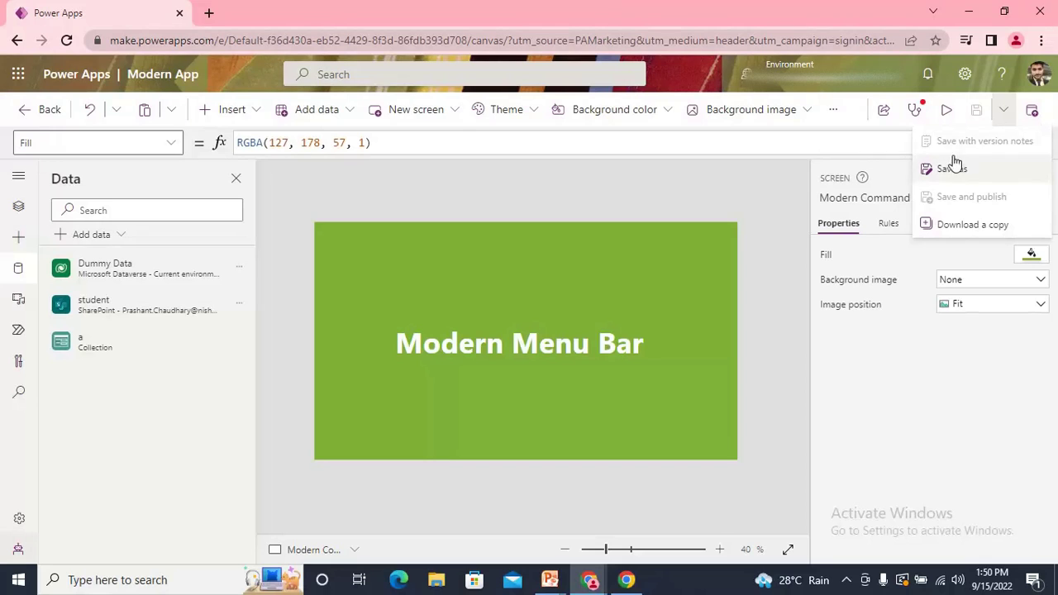
pyautogui.moveTo(1032, 109)
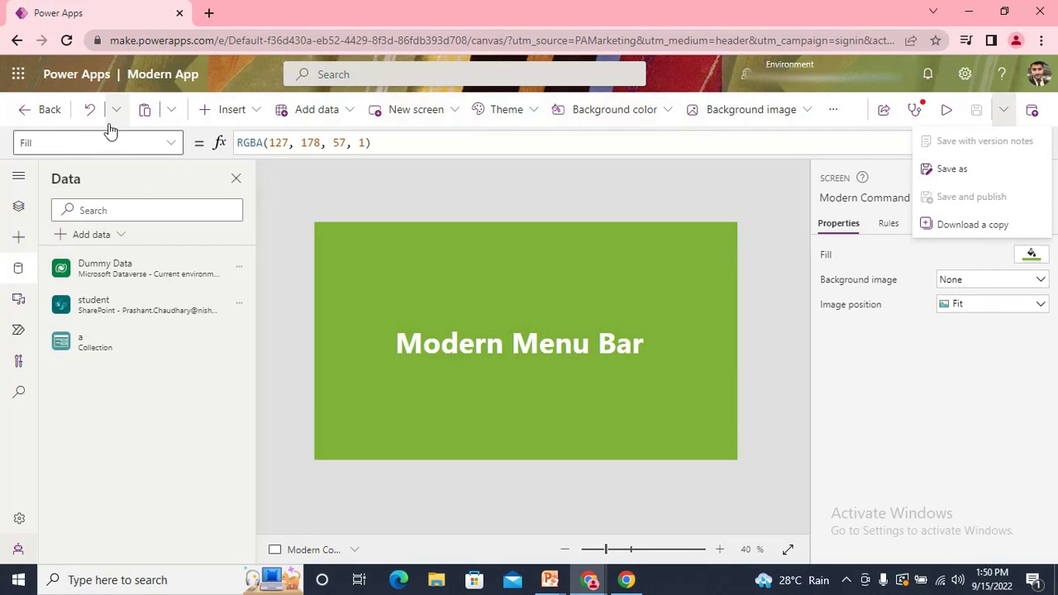
pyautogui.moveTo(702, 192)
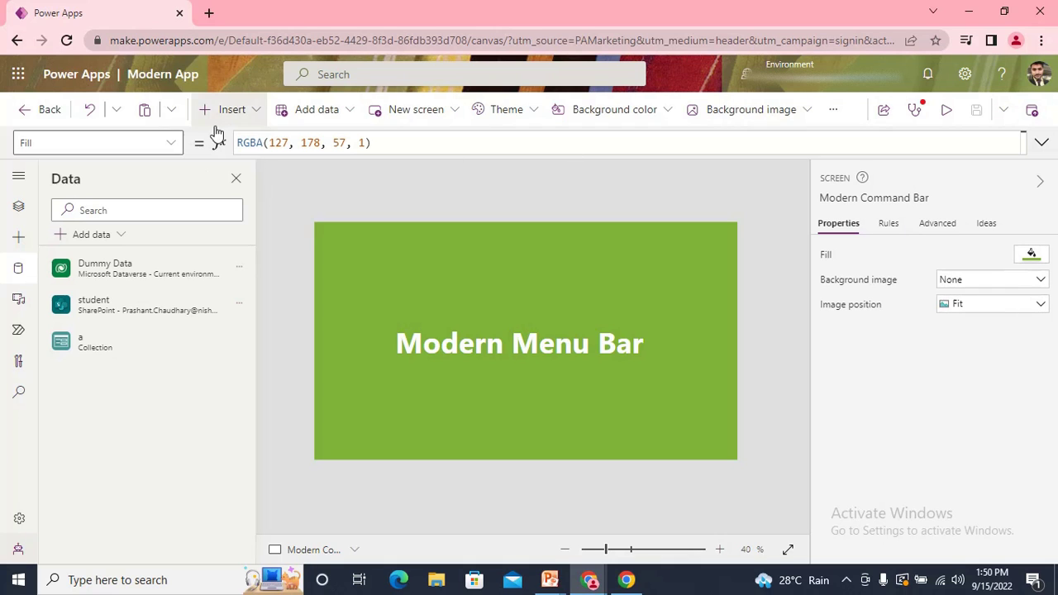
pyautogui.moveTo(146, 109)
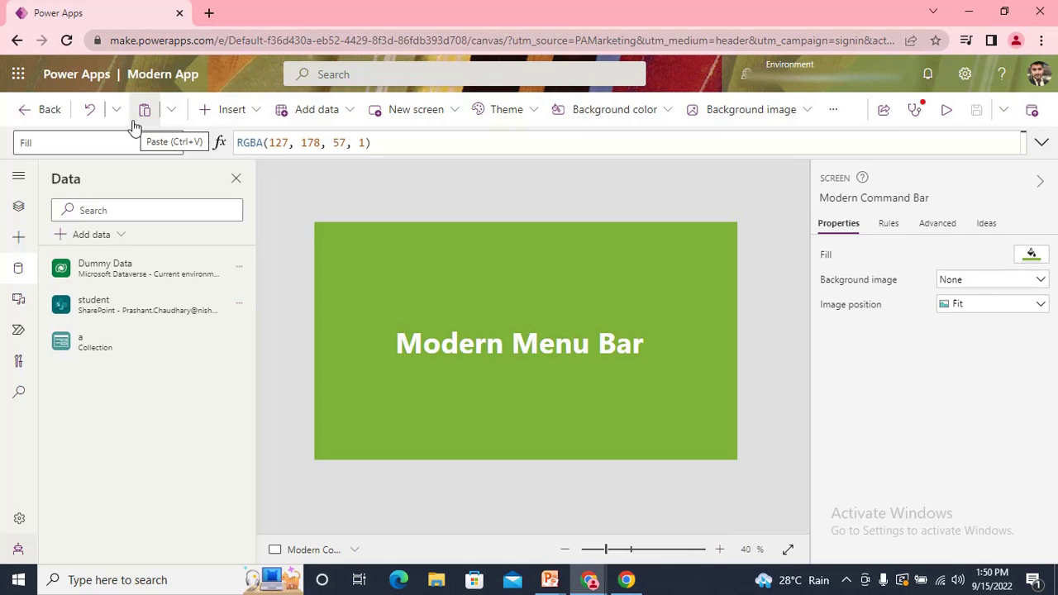
pyautogui.click(834, 109)
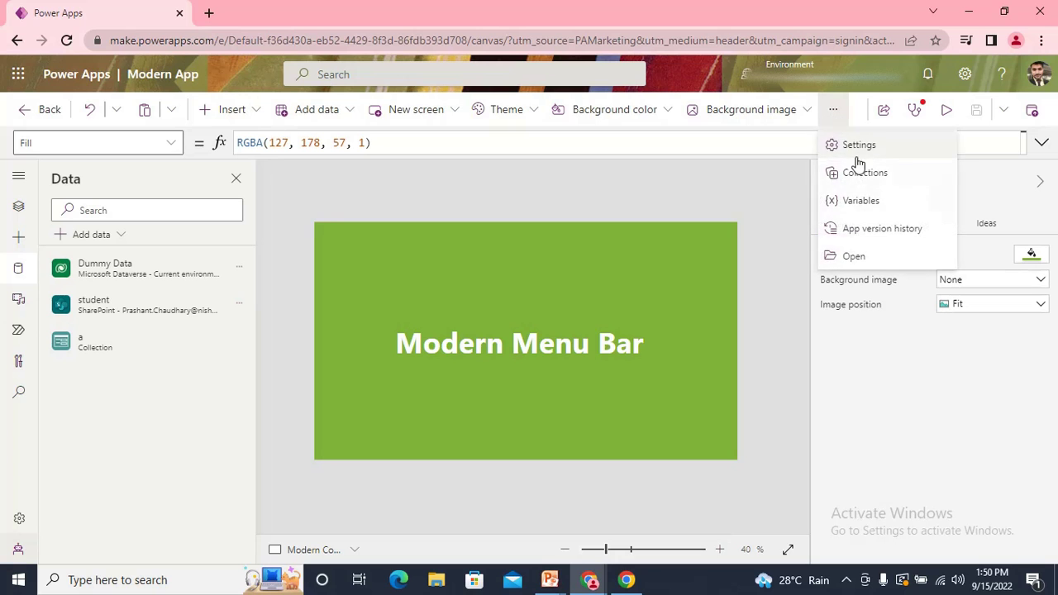
pyautogui.click(865, 172)
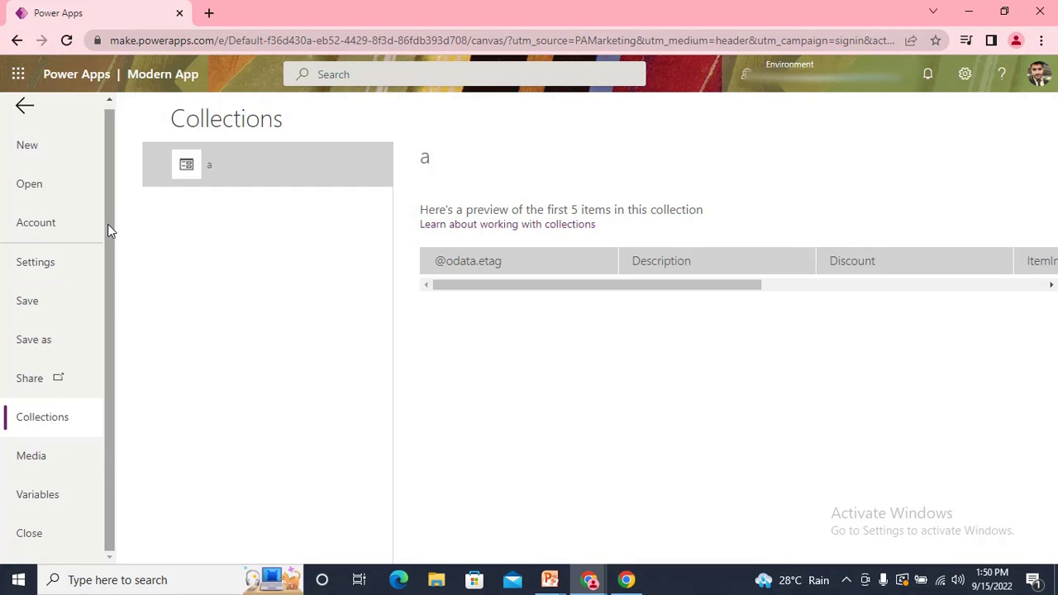
pyautogui.moveTo(33, 183)
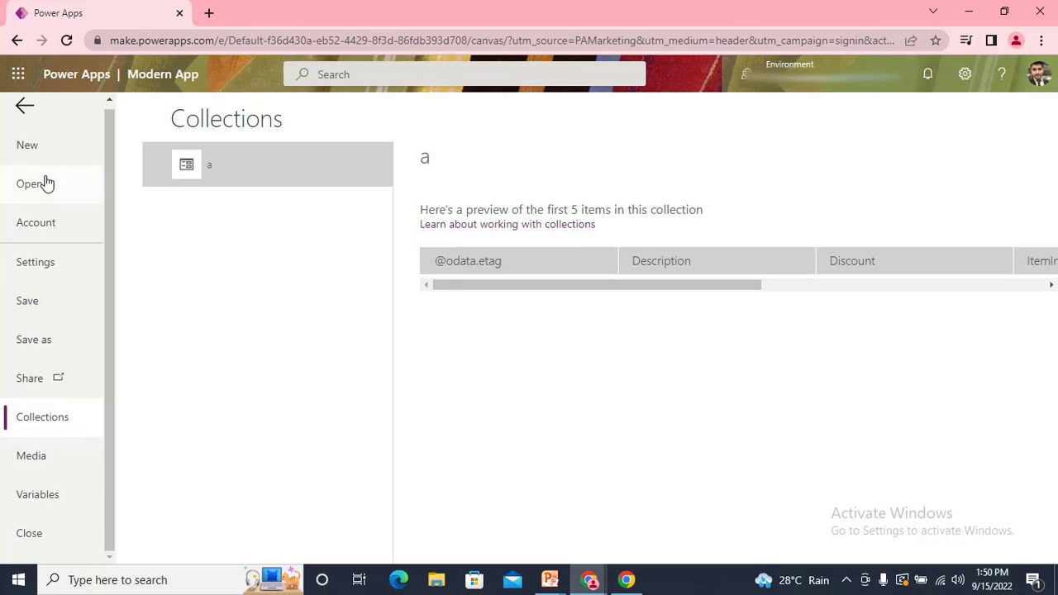
pyautogui.click(24, 106)
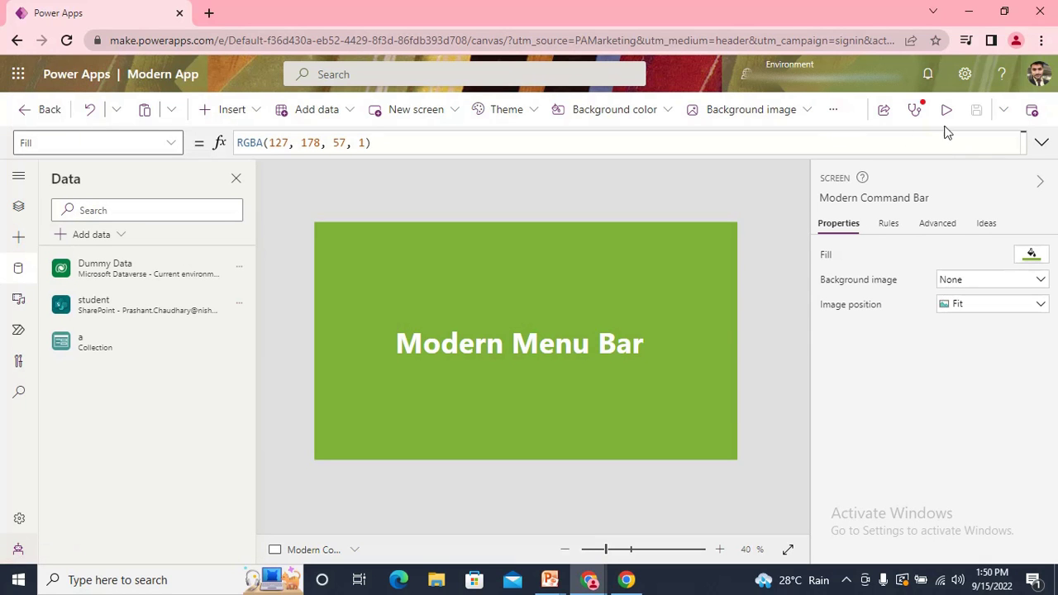
# - Show the Tree view of screens and reopen app Settings on the General page
pyautogui.click(20, 205)
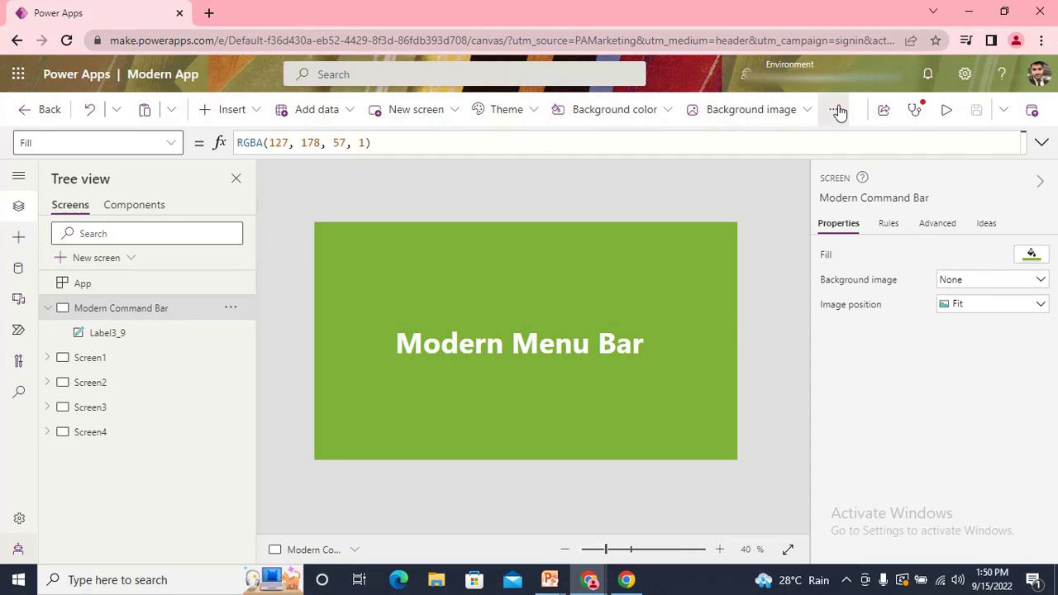
pyautogui.moveTo(840, 119)
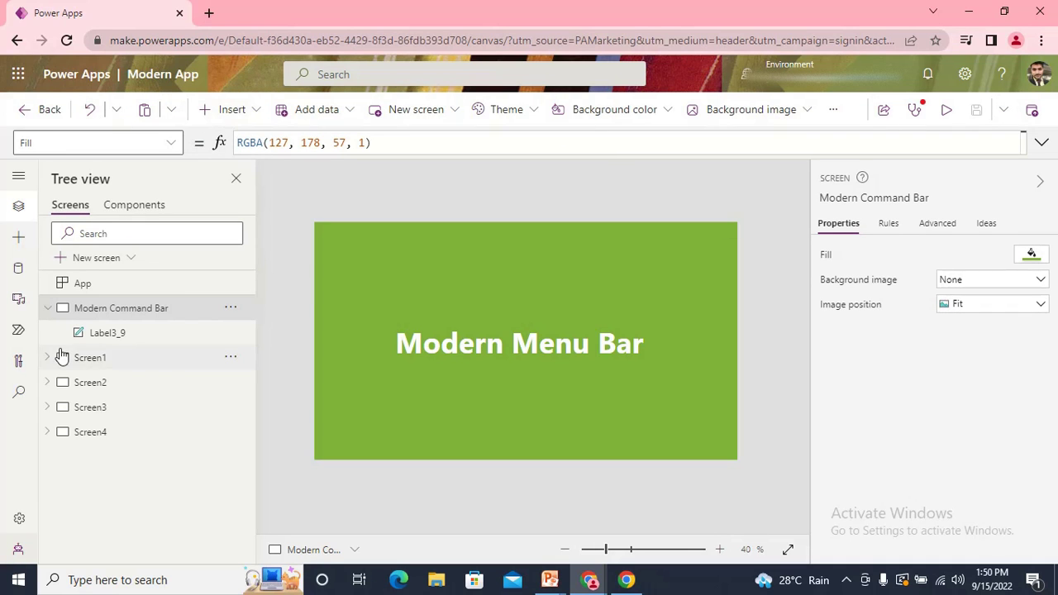
pyautogui.click(20, 519)
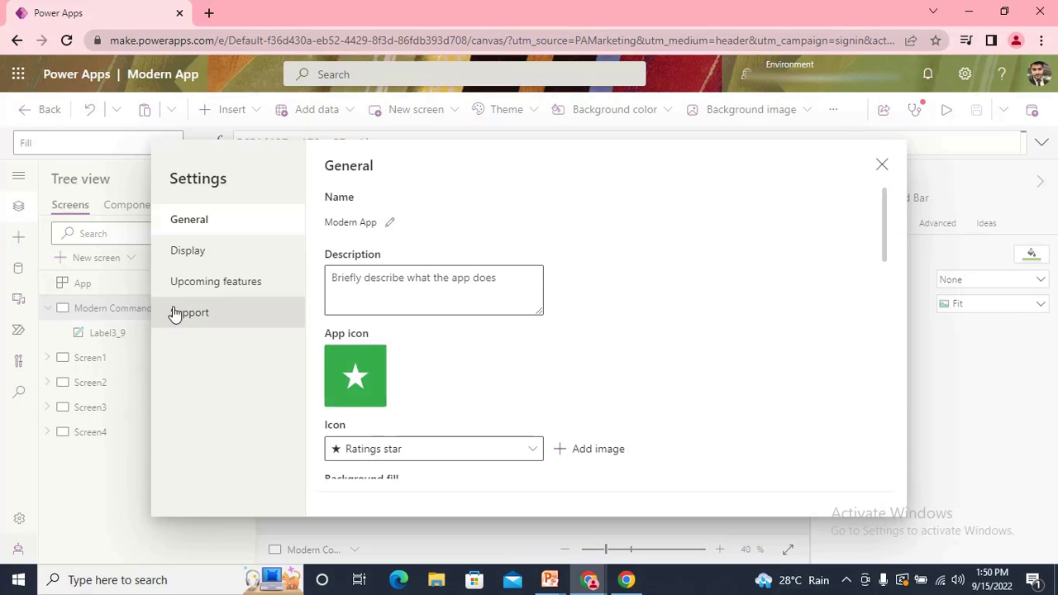
# - Switch Enable modern command bar off under Upcoming features and close settings, restoring the classic ribbon
pyautogui.click(215, 281)
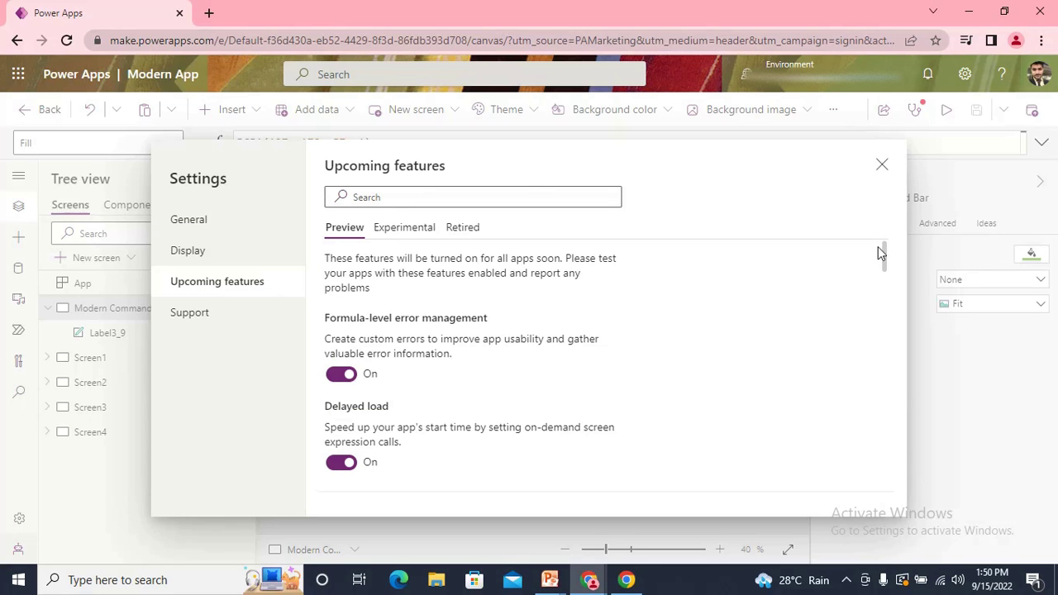
pyautogui.scroll(-3)
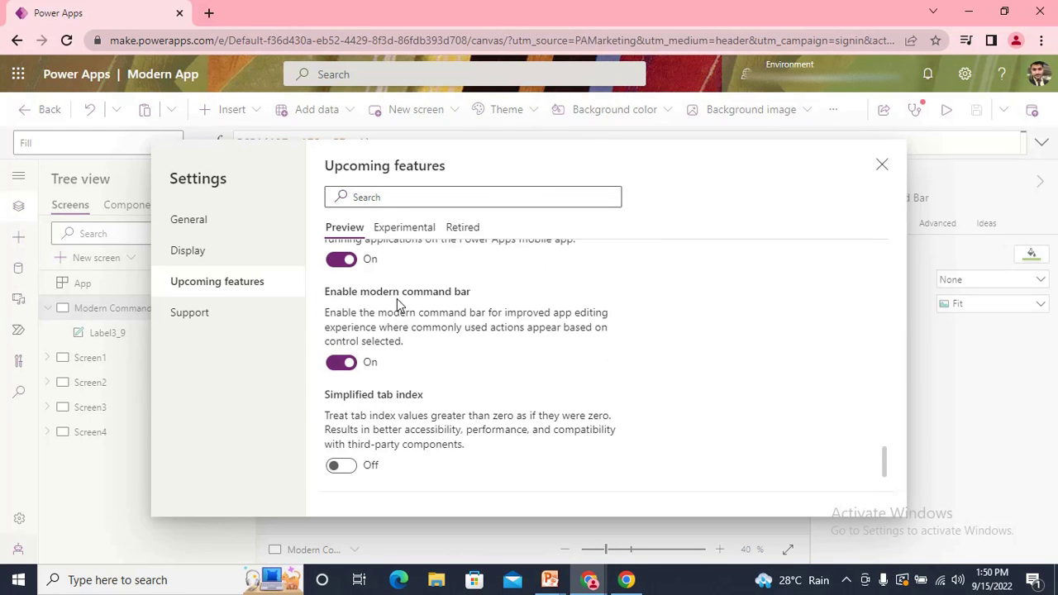
pyautogui.click(341, 362)
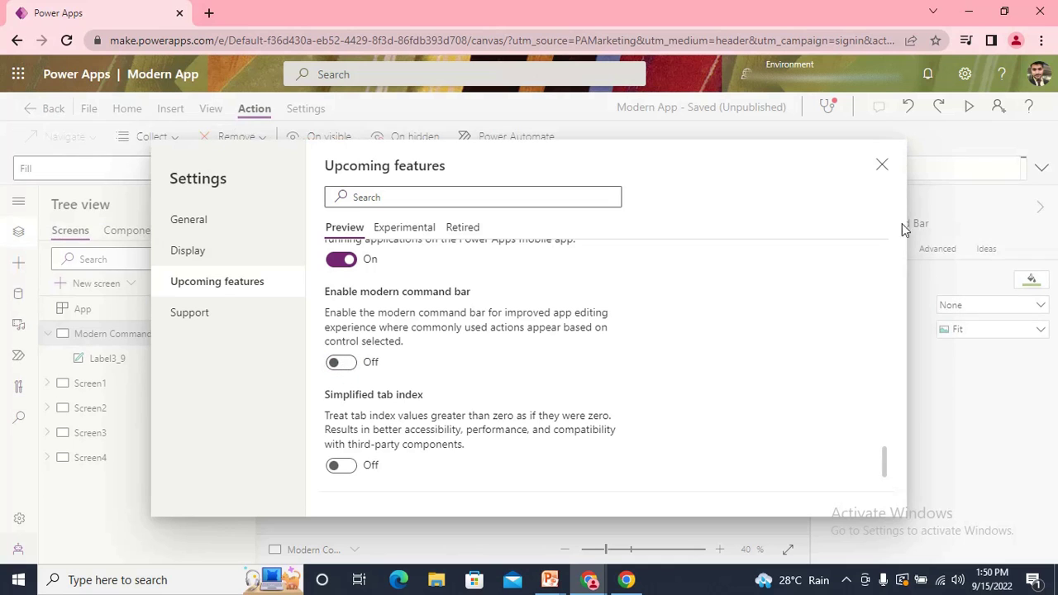
pyautogui.click(881, 166)
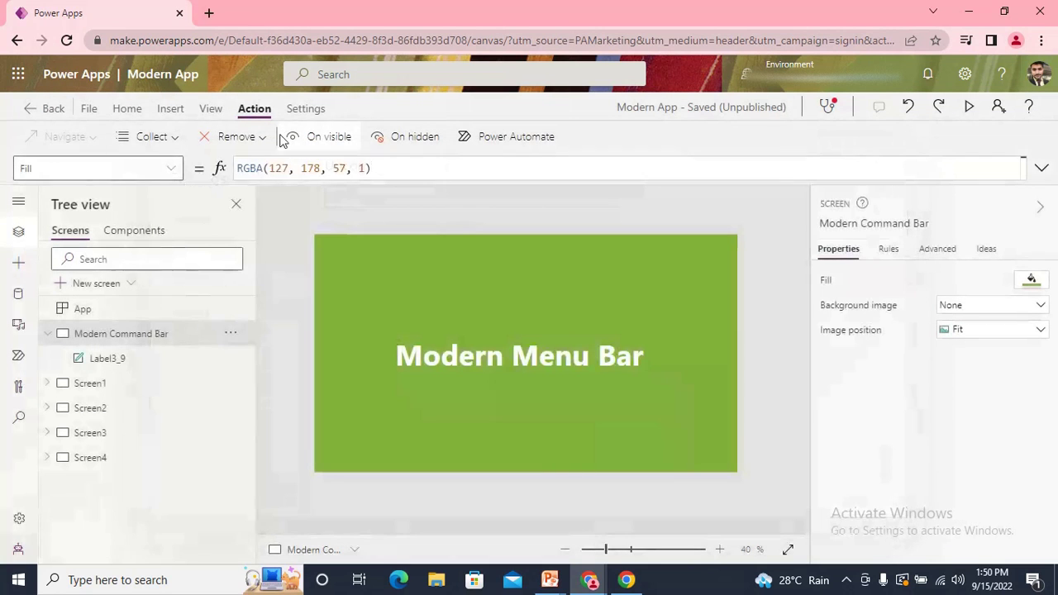
pyautogui.click(106, 357)
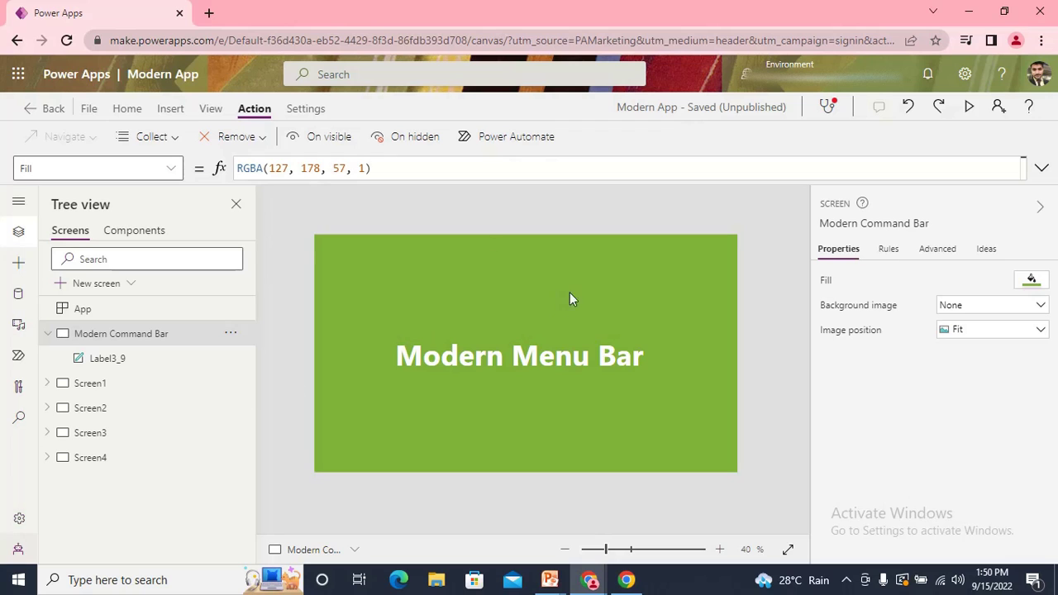
pyautogui.moveTo(480, 119)
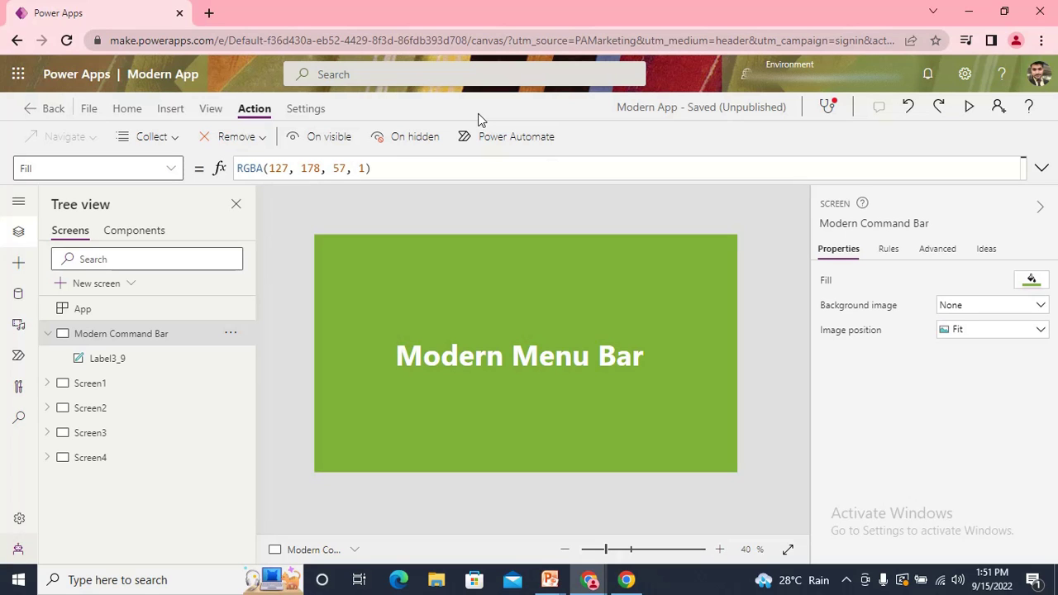
pyautogui.moveTo(814, 114)
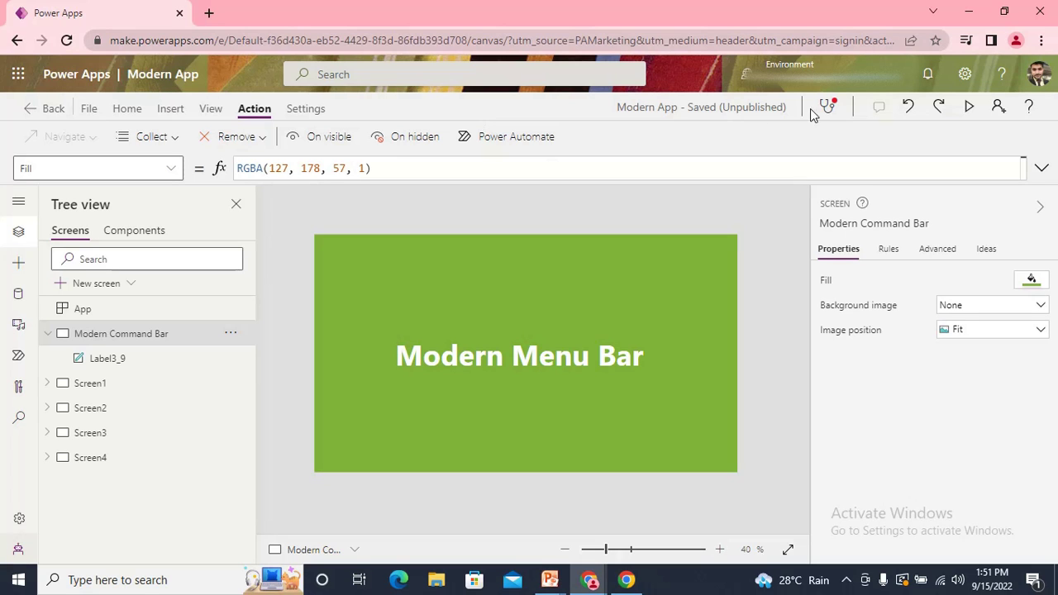